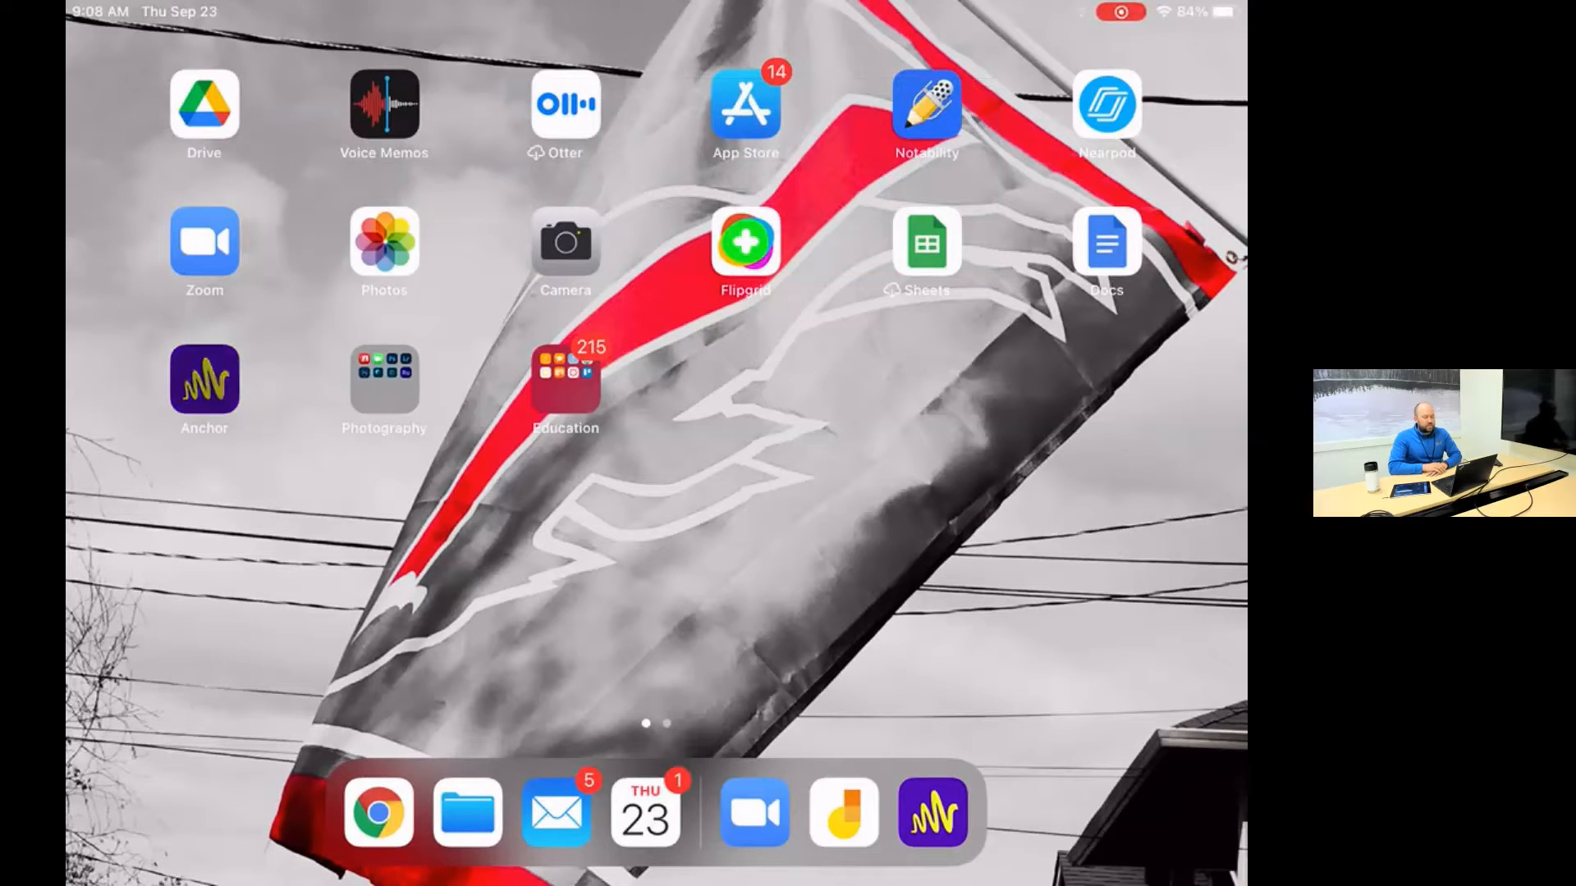
Launch Anchor and open the podcast profile listing the Sep 9, 2021 draft and published episode
{"action": "left_click", "coordinate": [203, 385]}
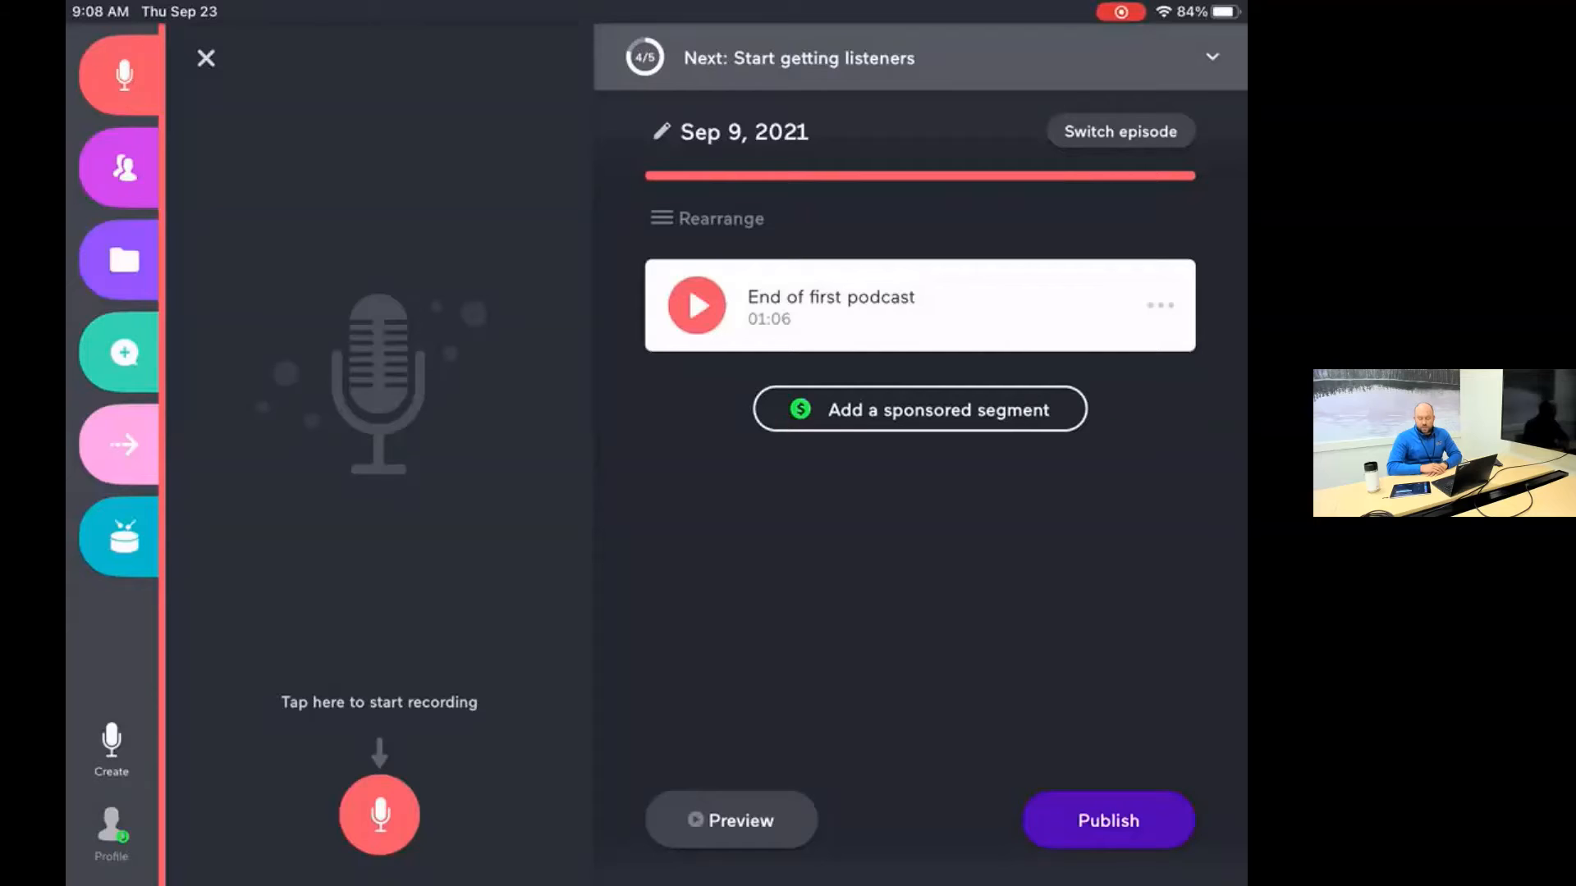
{"action": "left_click", "coordinate": [206, 58]}
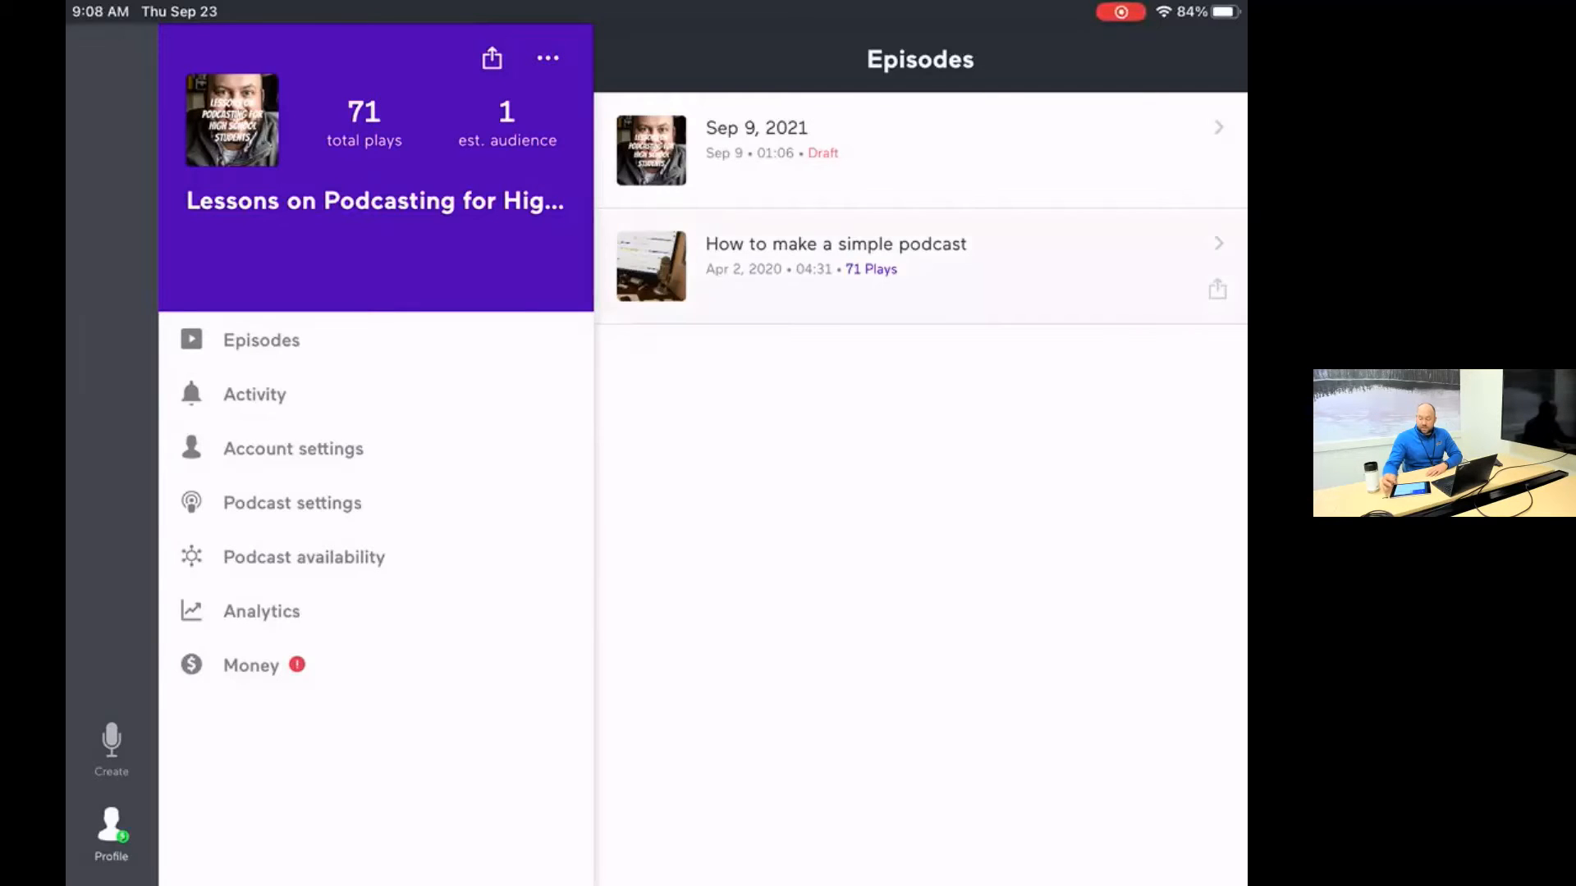
Open 'How to make a simple podcast' and scroll through its segments
{"action": "left_click", "coordinate": [835, 242]}
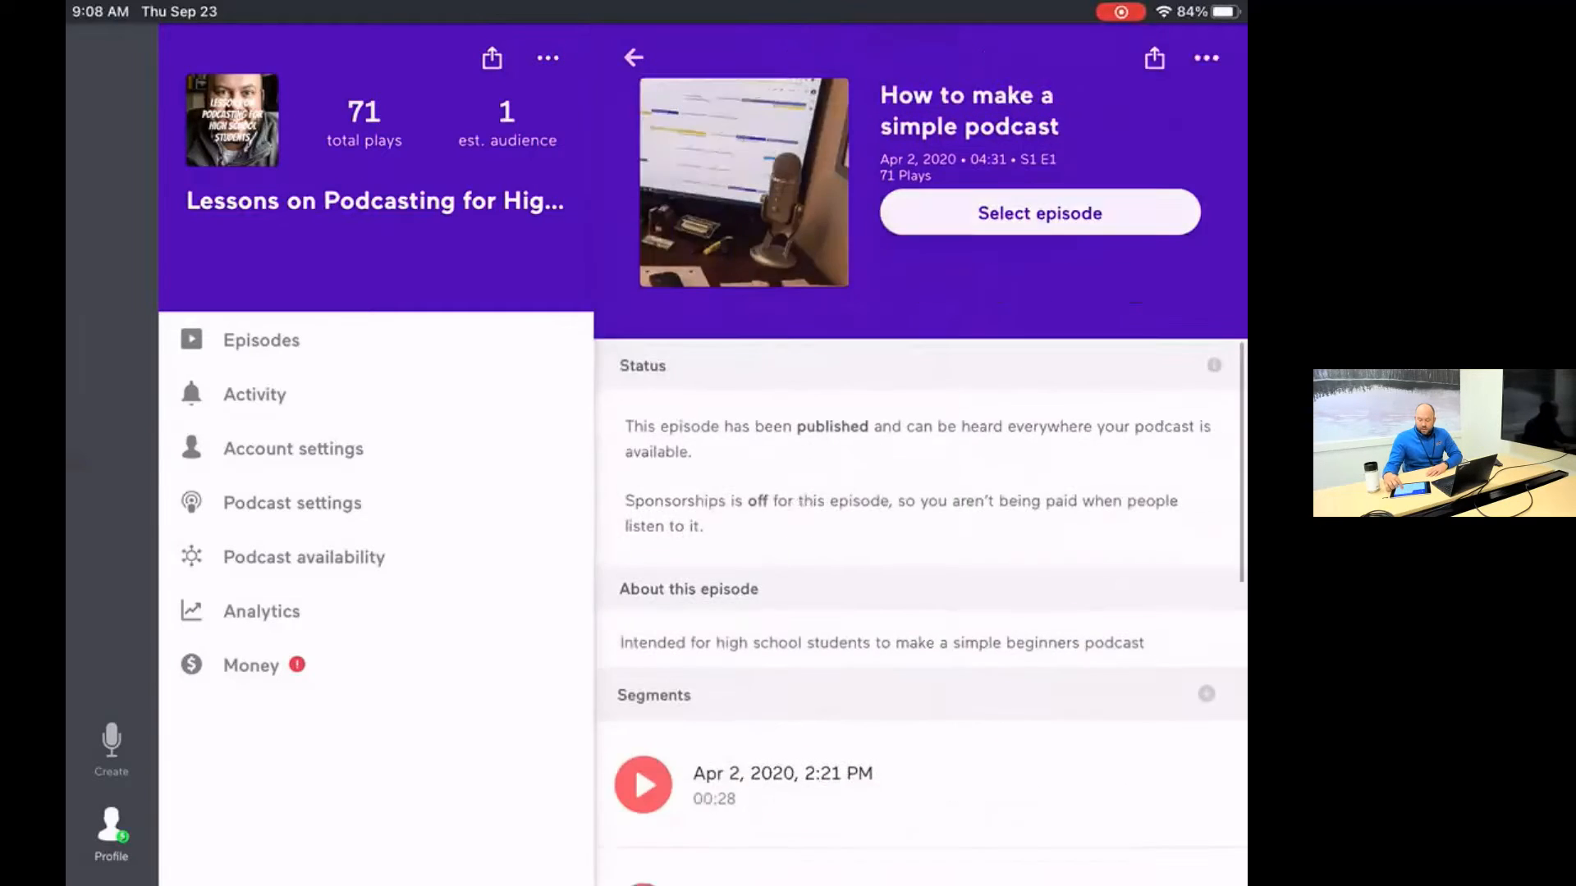
{"action": "scroll", "scroll_direction": "up", "scroll_amount": 3}
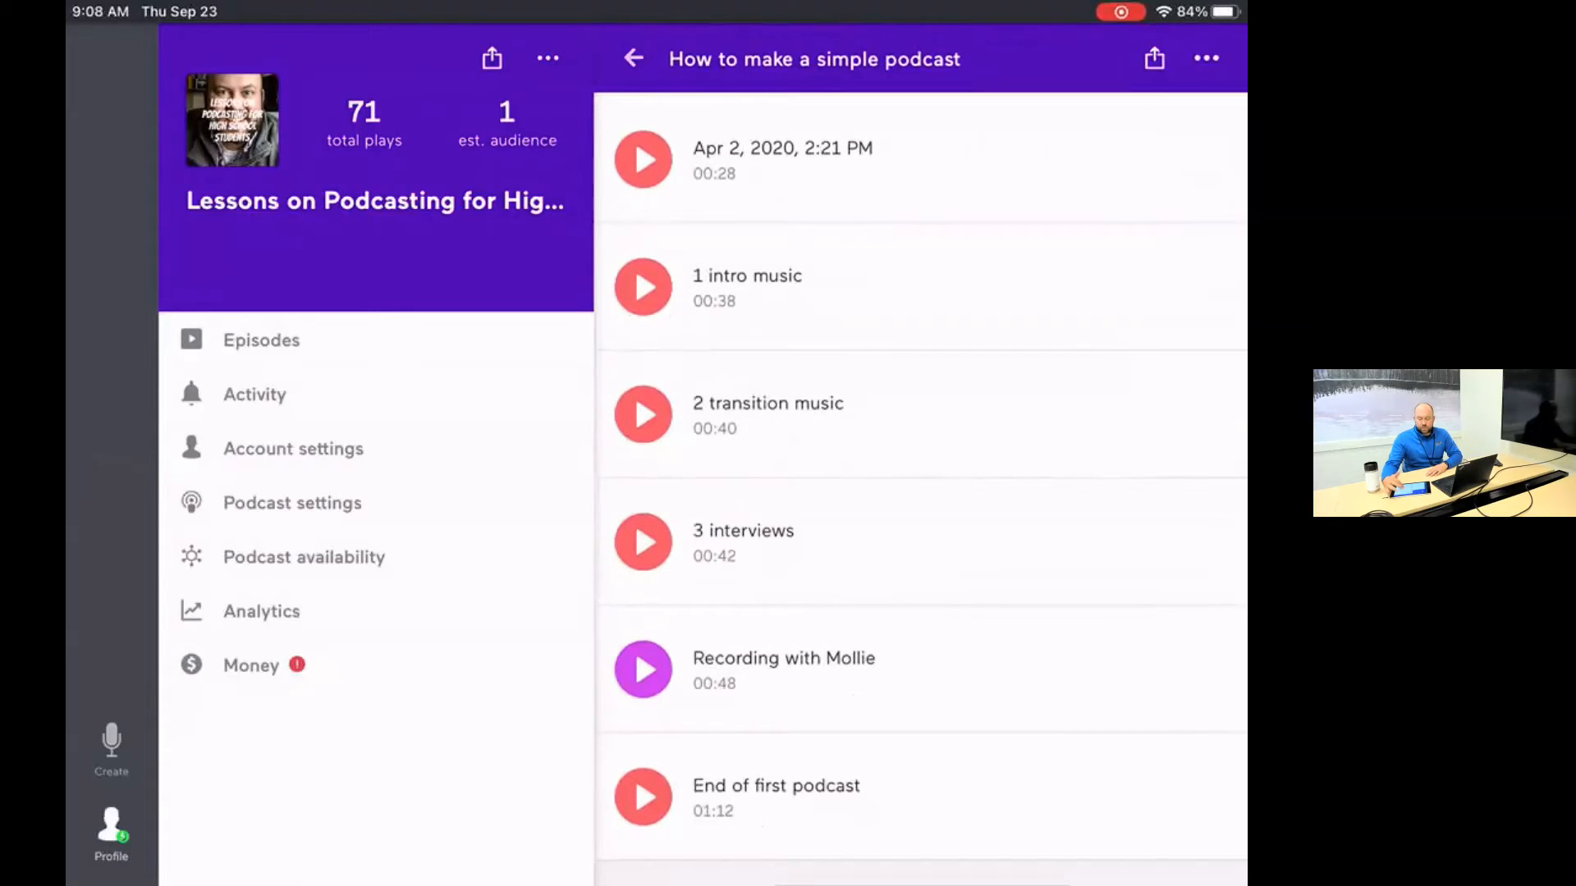
{"action": "scroll", "scroll_direction": "down", "scroll_amount": 3}
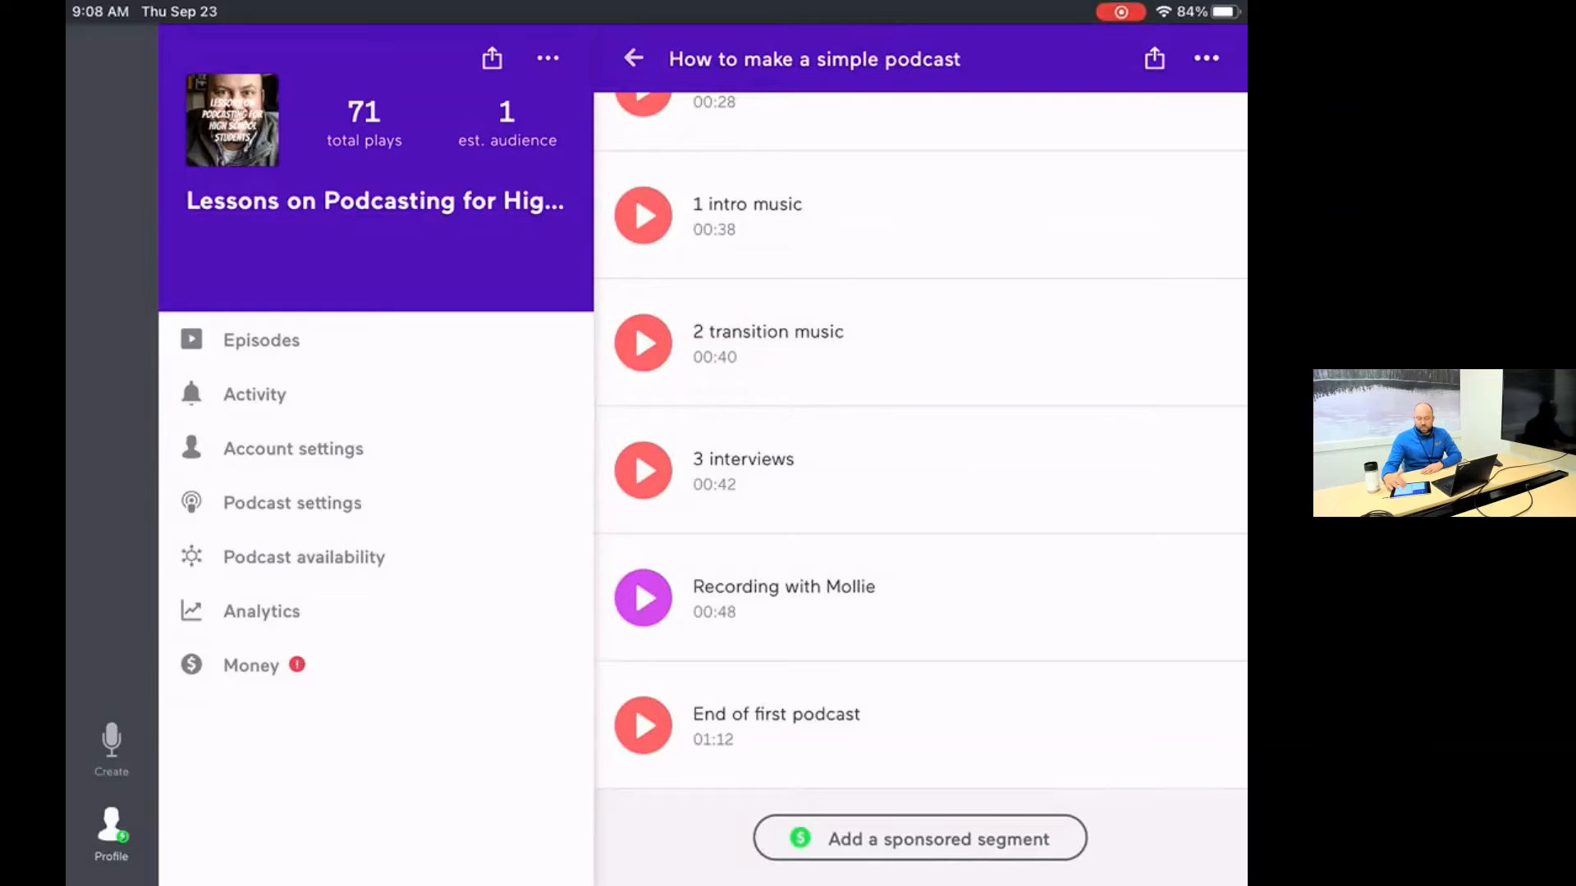
{"action": "scroll", "scroll_direction": "down", "scroll_amount": 3}
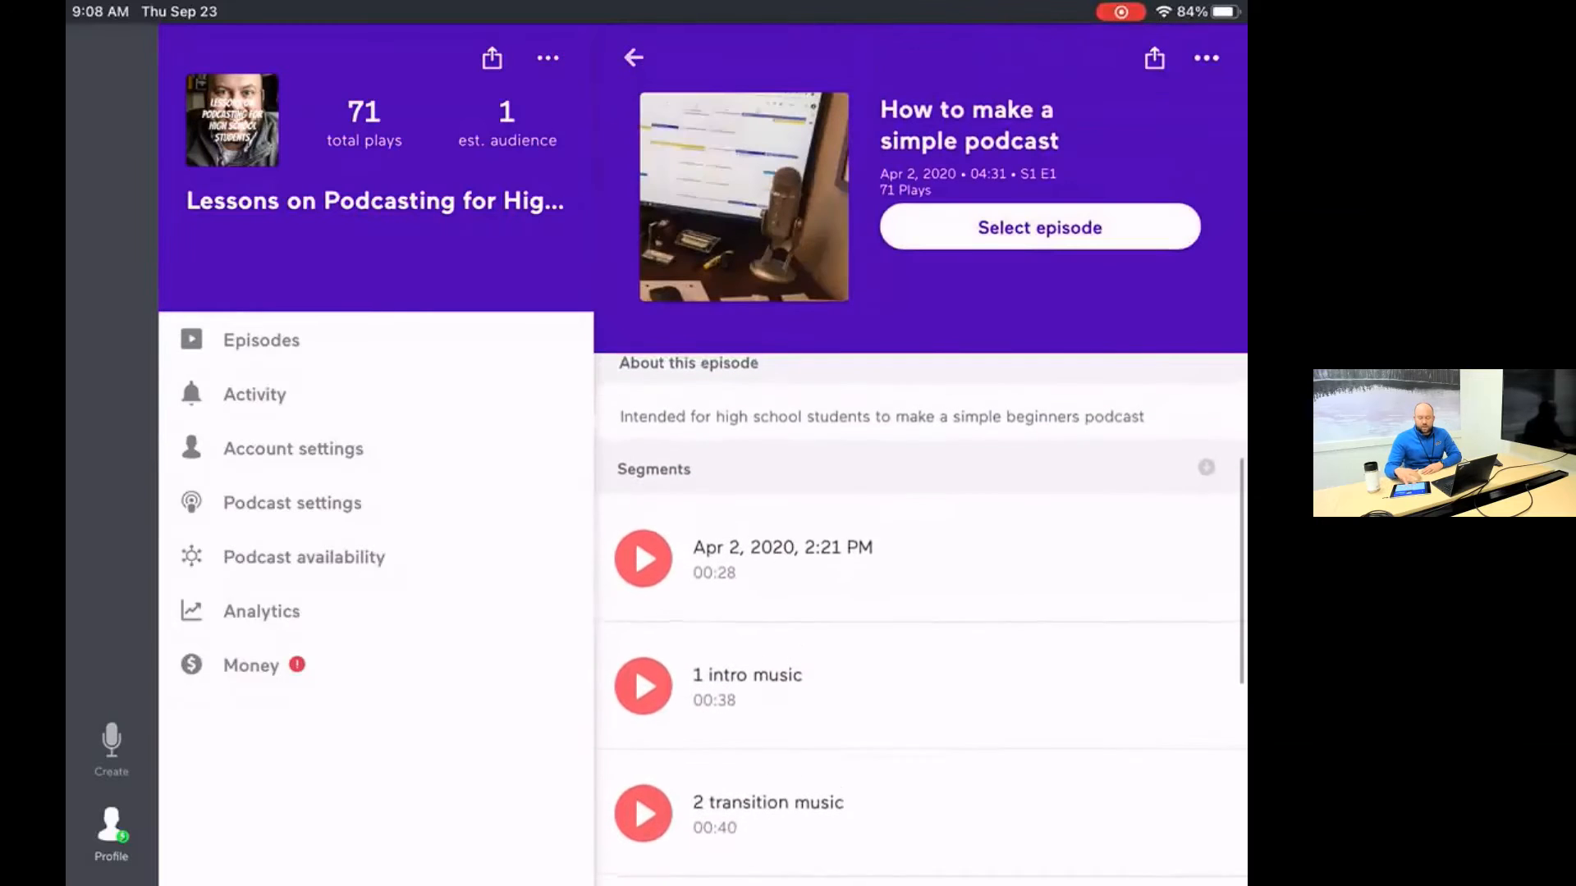
{"action": "scroll", "scroll_direction": "up", "scroll_amount": 3}
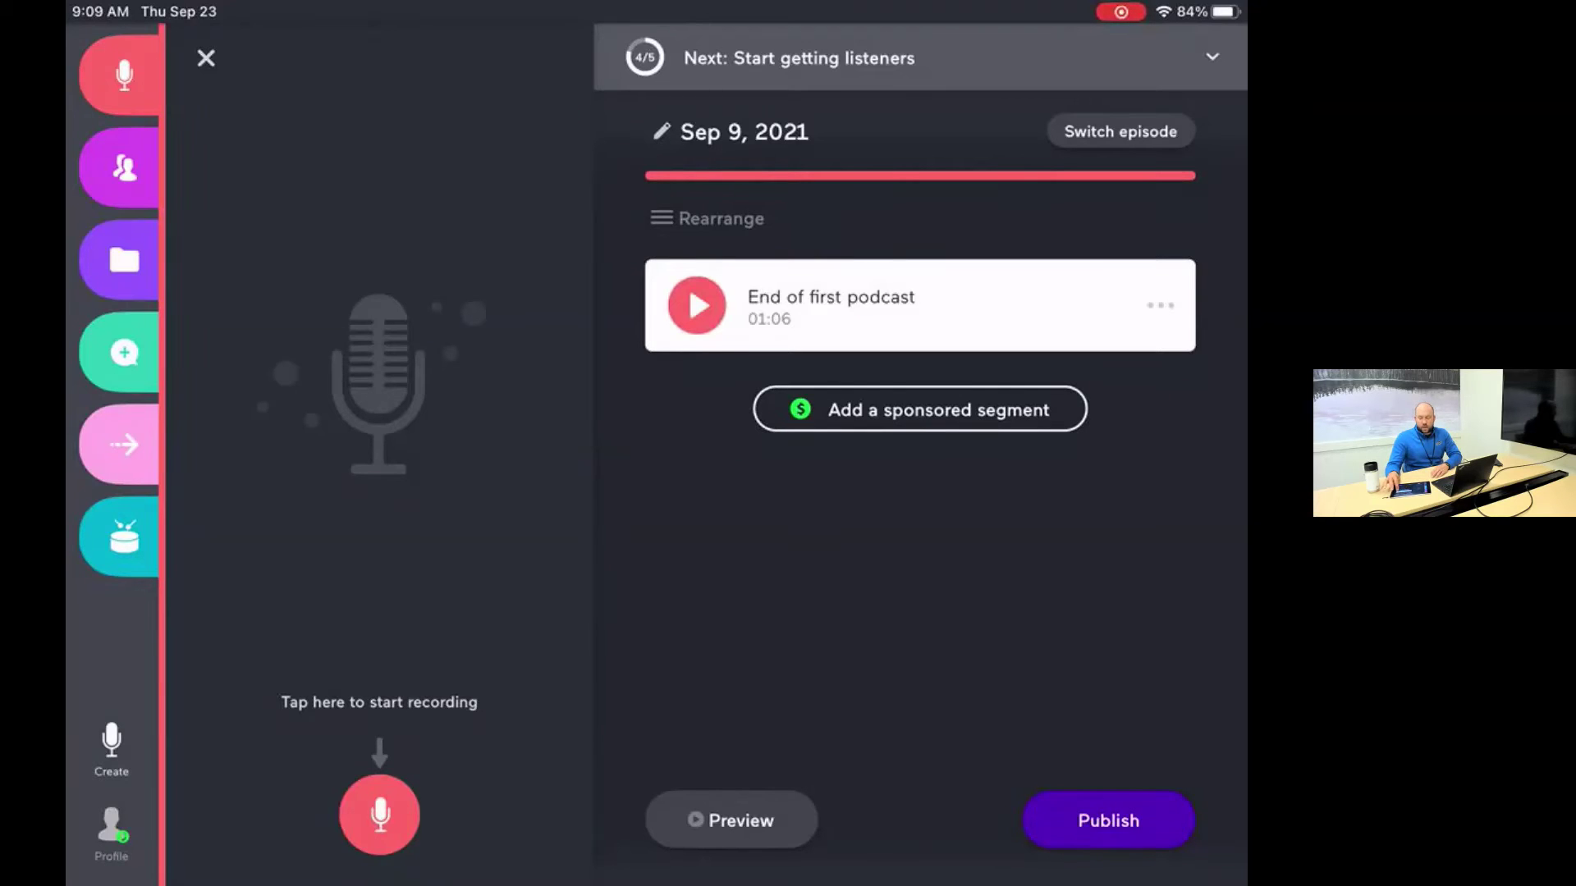
Bring up the Record with friends option from the left tool strip
{"action": "left_click", "coordinate": [1159, 305]}
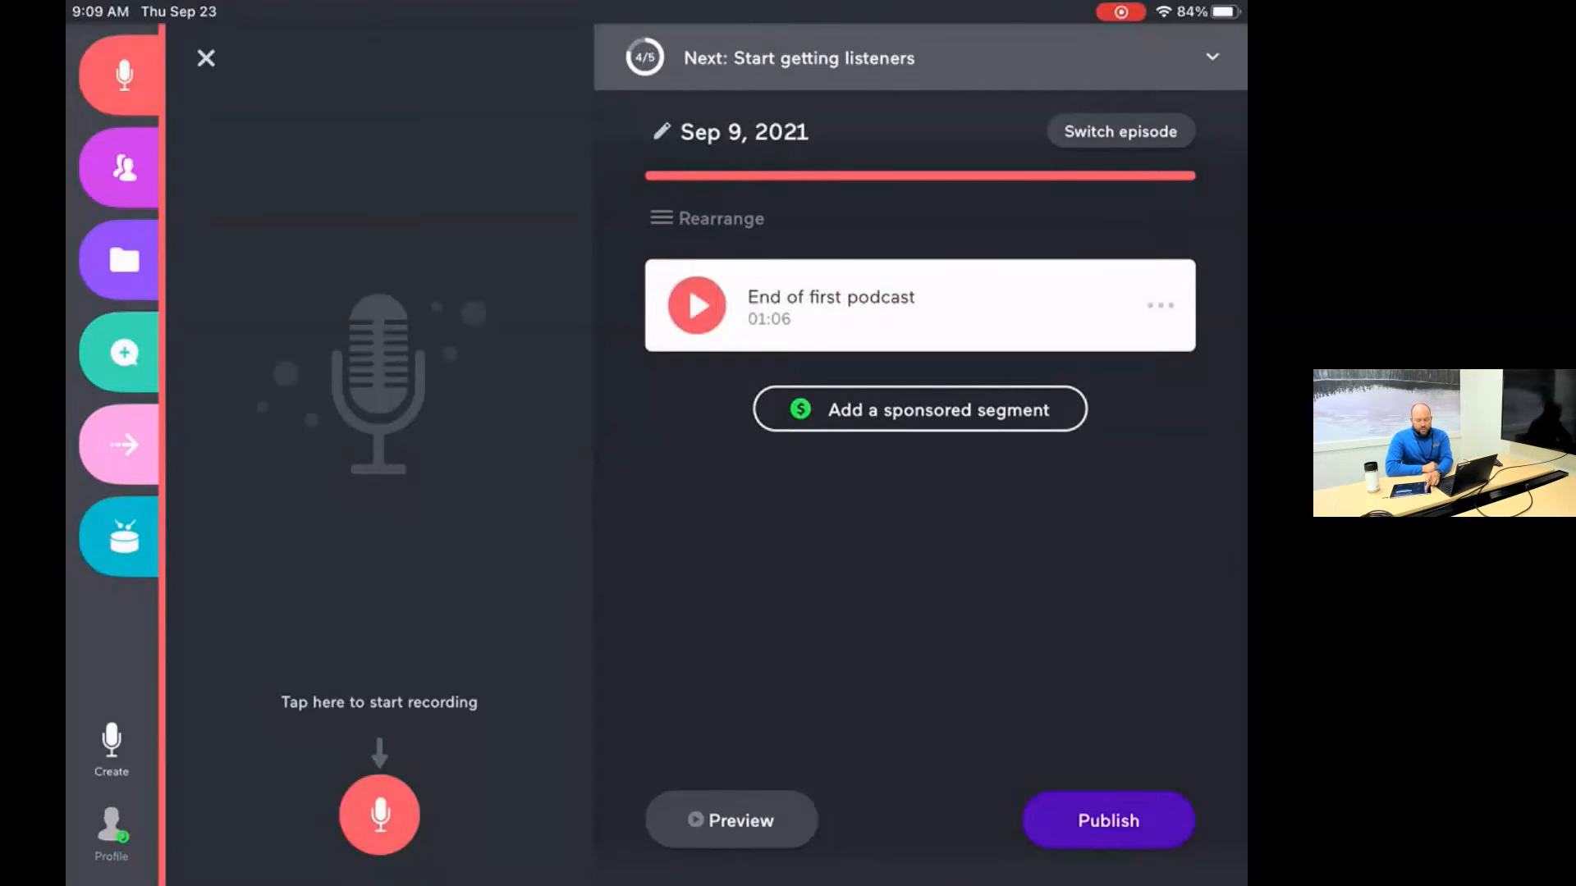
{"action": "left_click", "coordinate": [124, 167]}
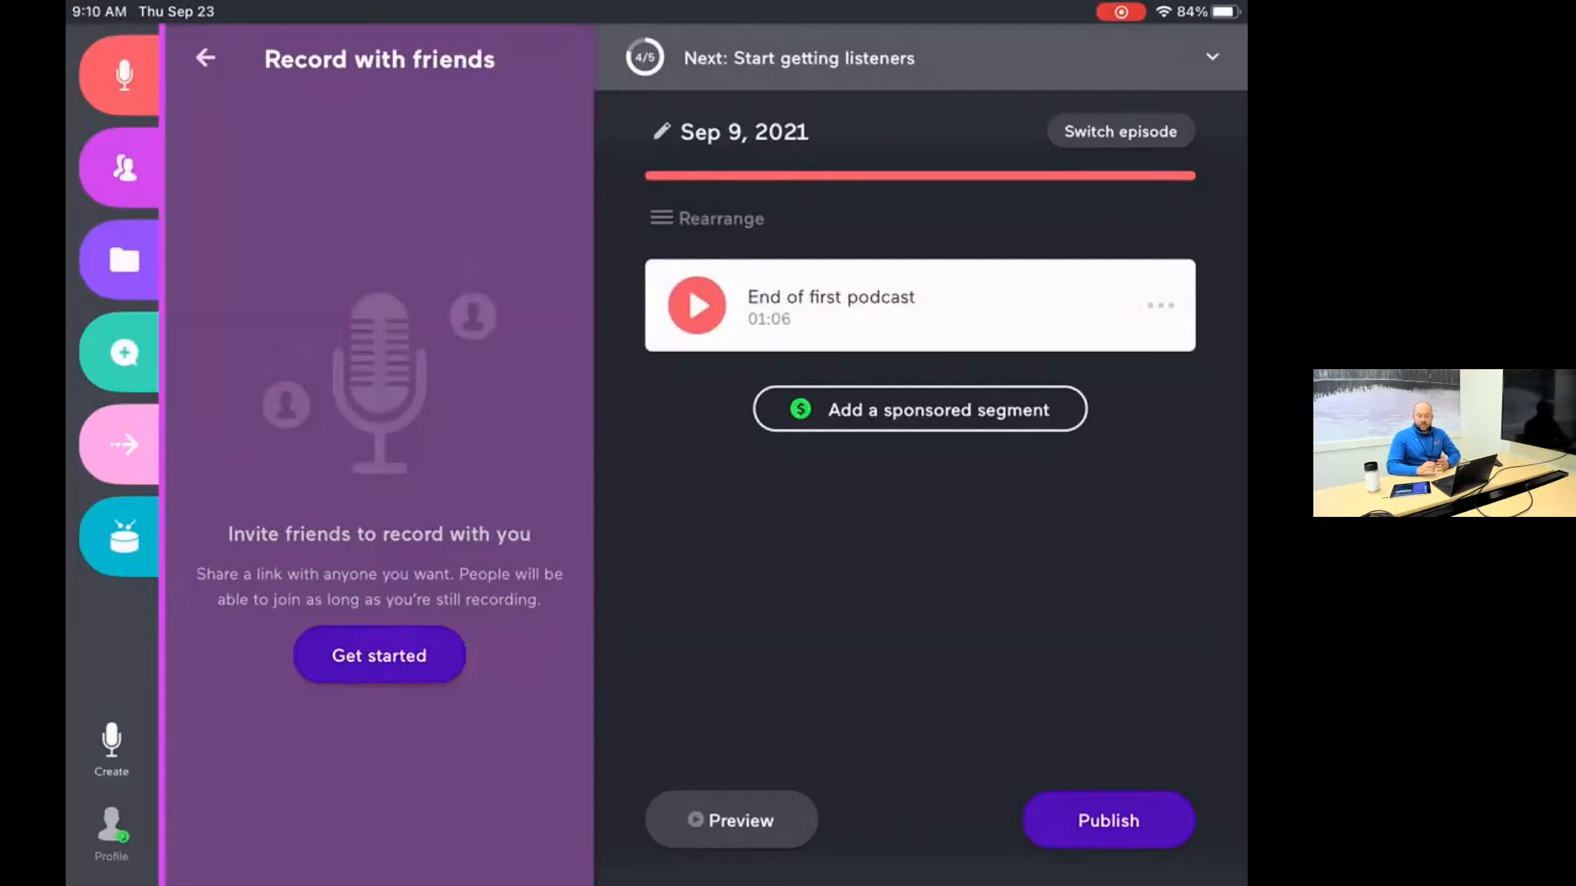
Start a remote friends recording with Get started, then cancel it
{"action": "left_click", "coordinate": [380, 655]}
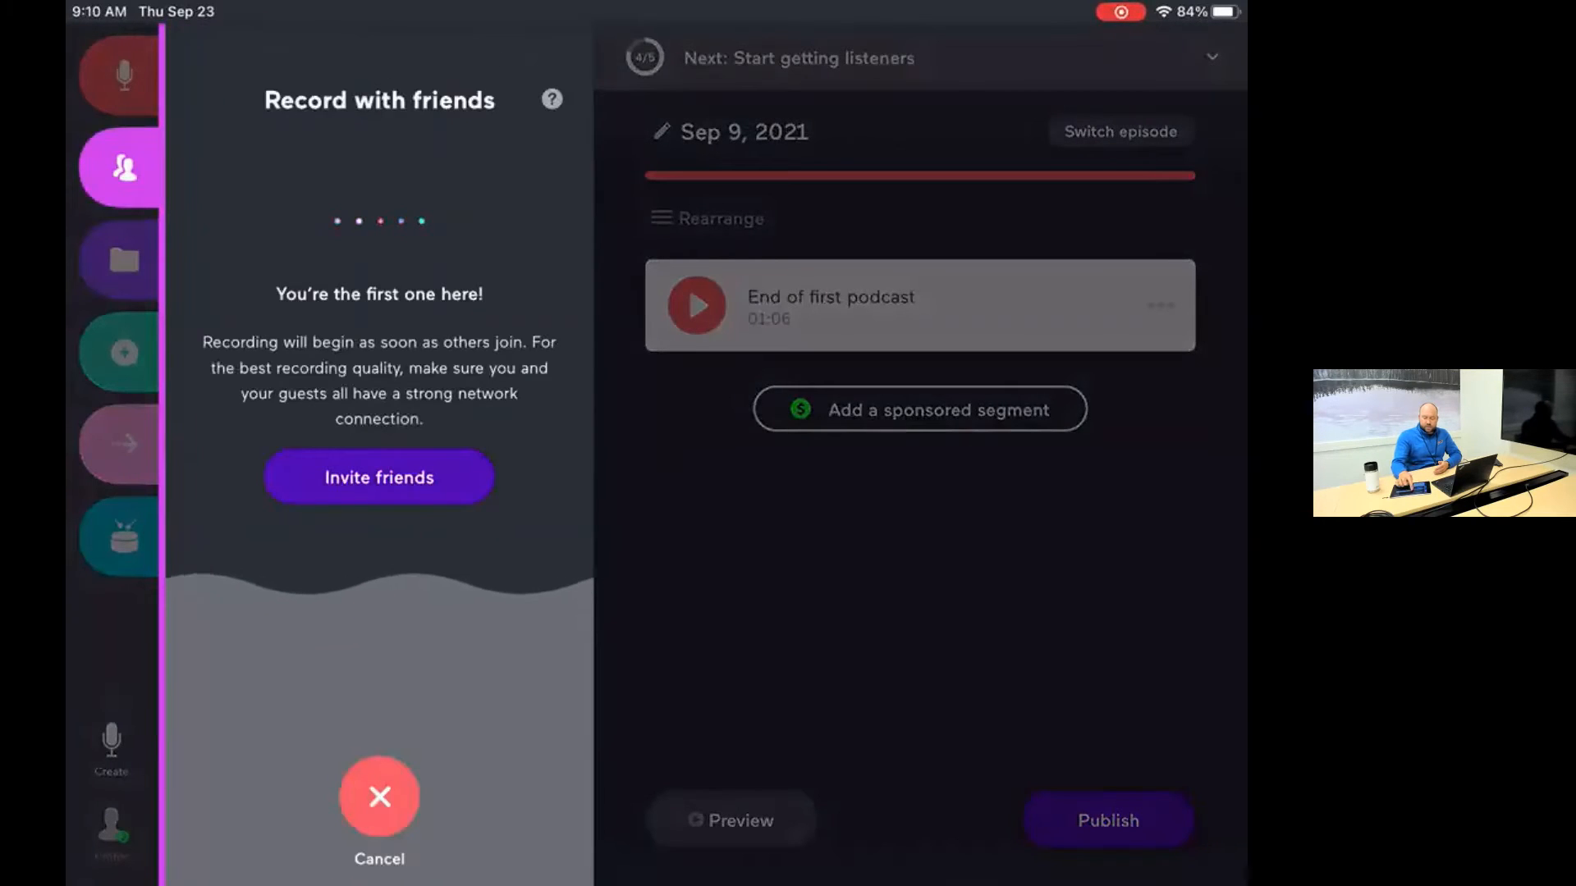
{"action": "left_click", "coordinate": [378, 797]}
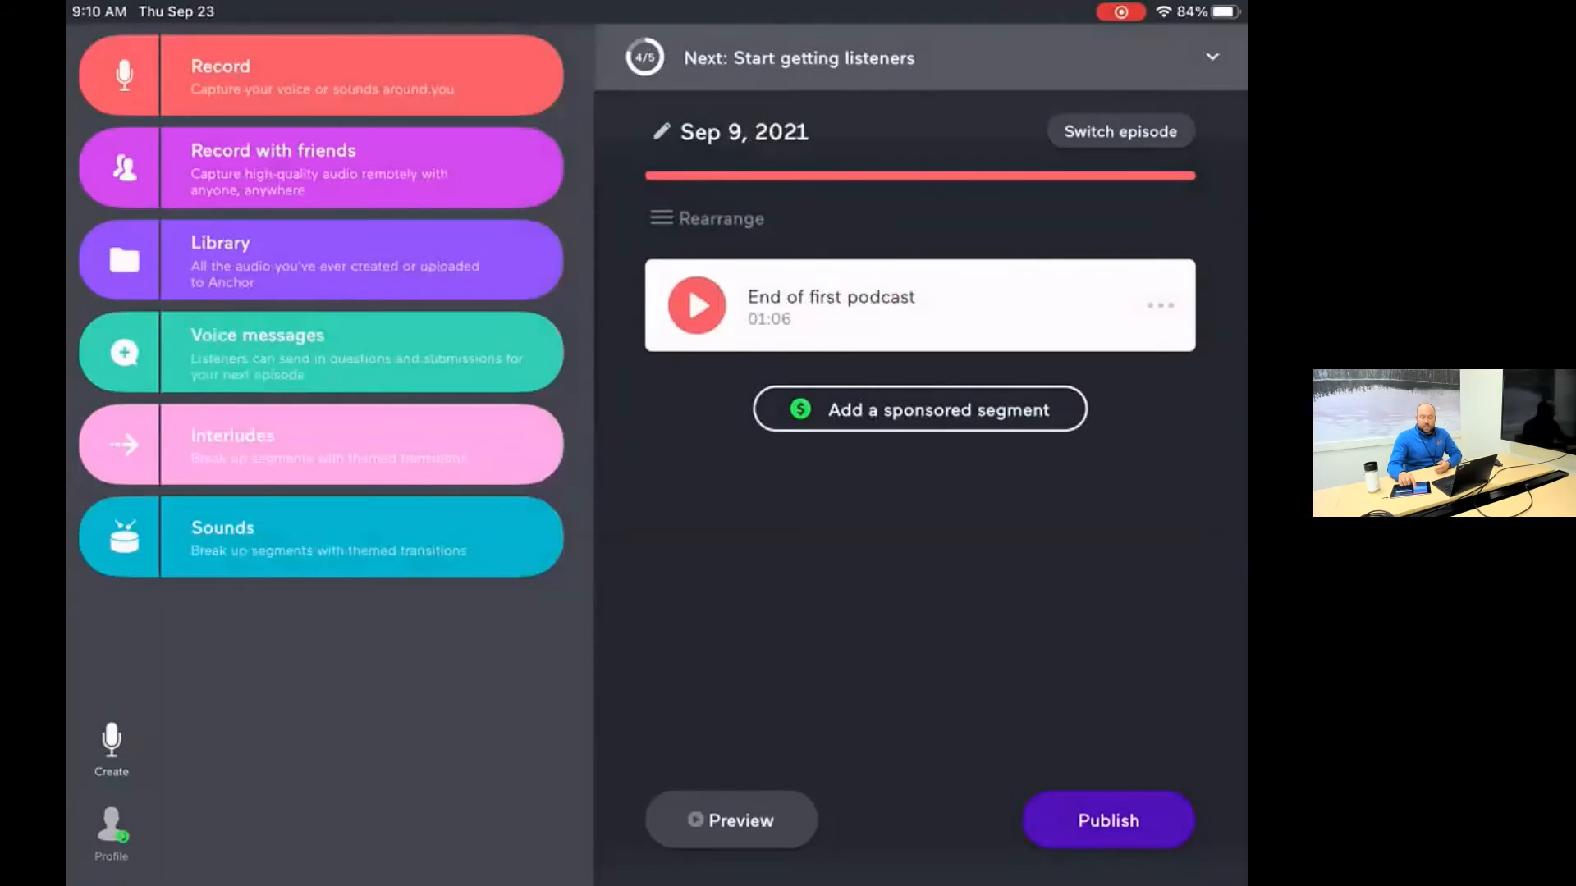
Browse iCloud Drive and On My iPad in the Library import picker, then cancel without importing
{"action": "left_click", "coordinate": [319, 259]}
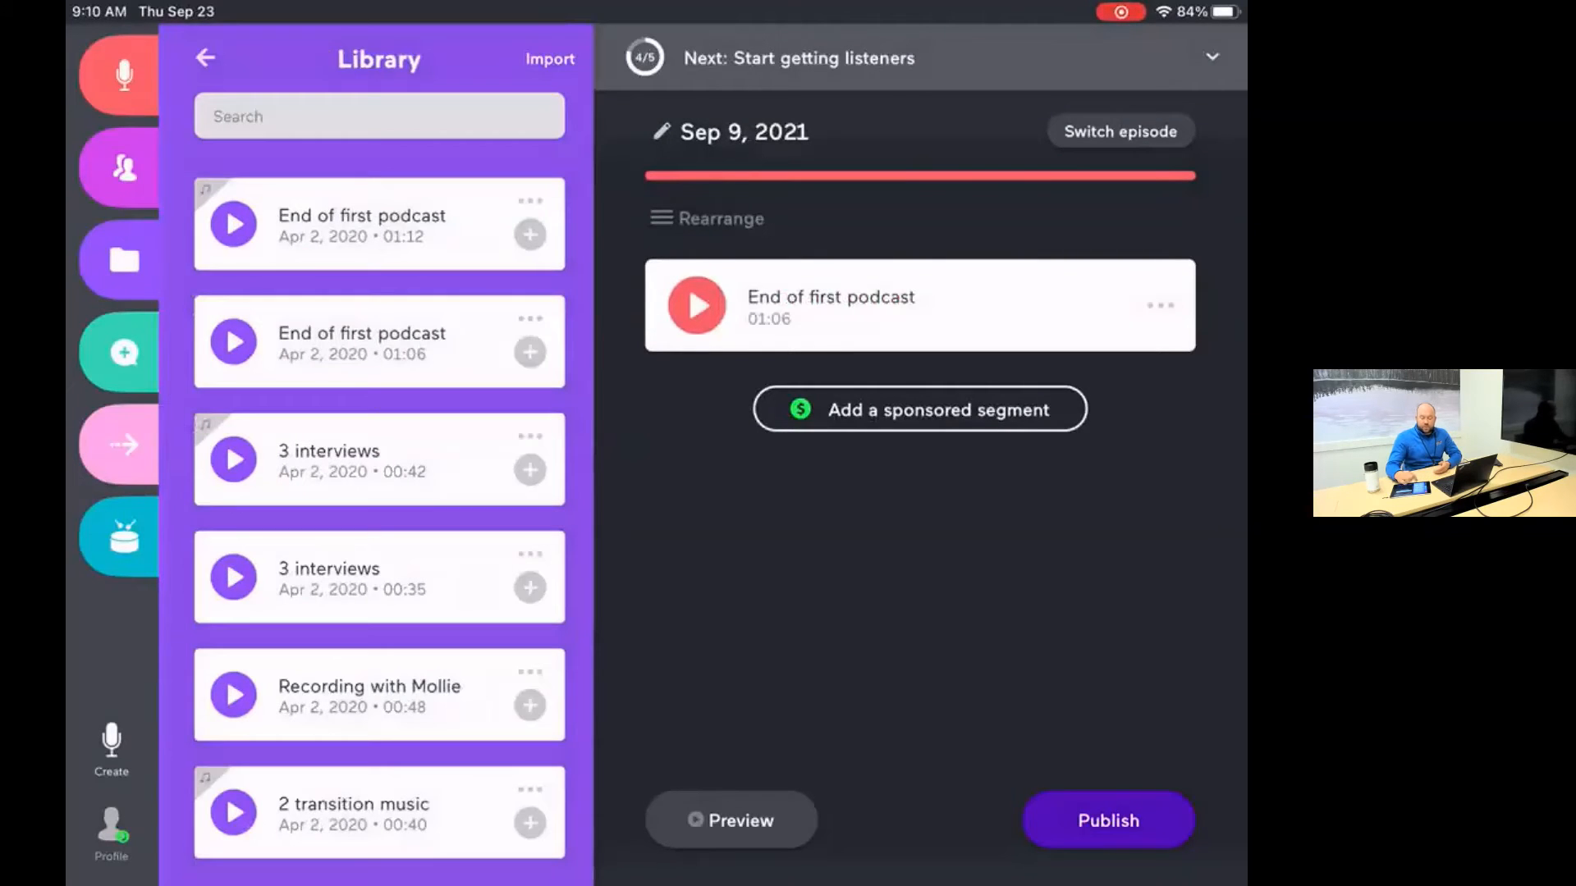
{"action": "scroll", "scroll_direction": "down", "scroll_amount": 3}
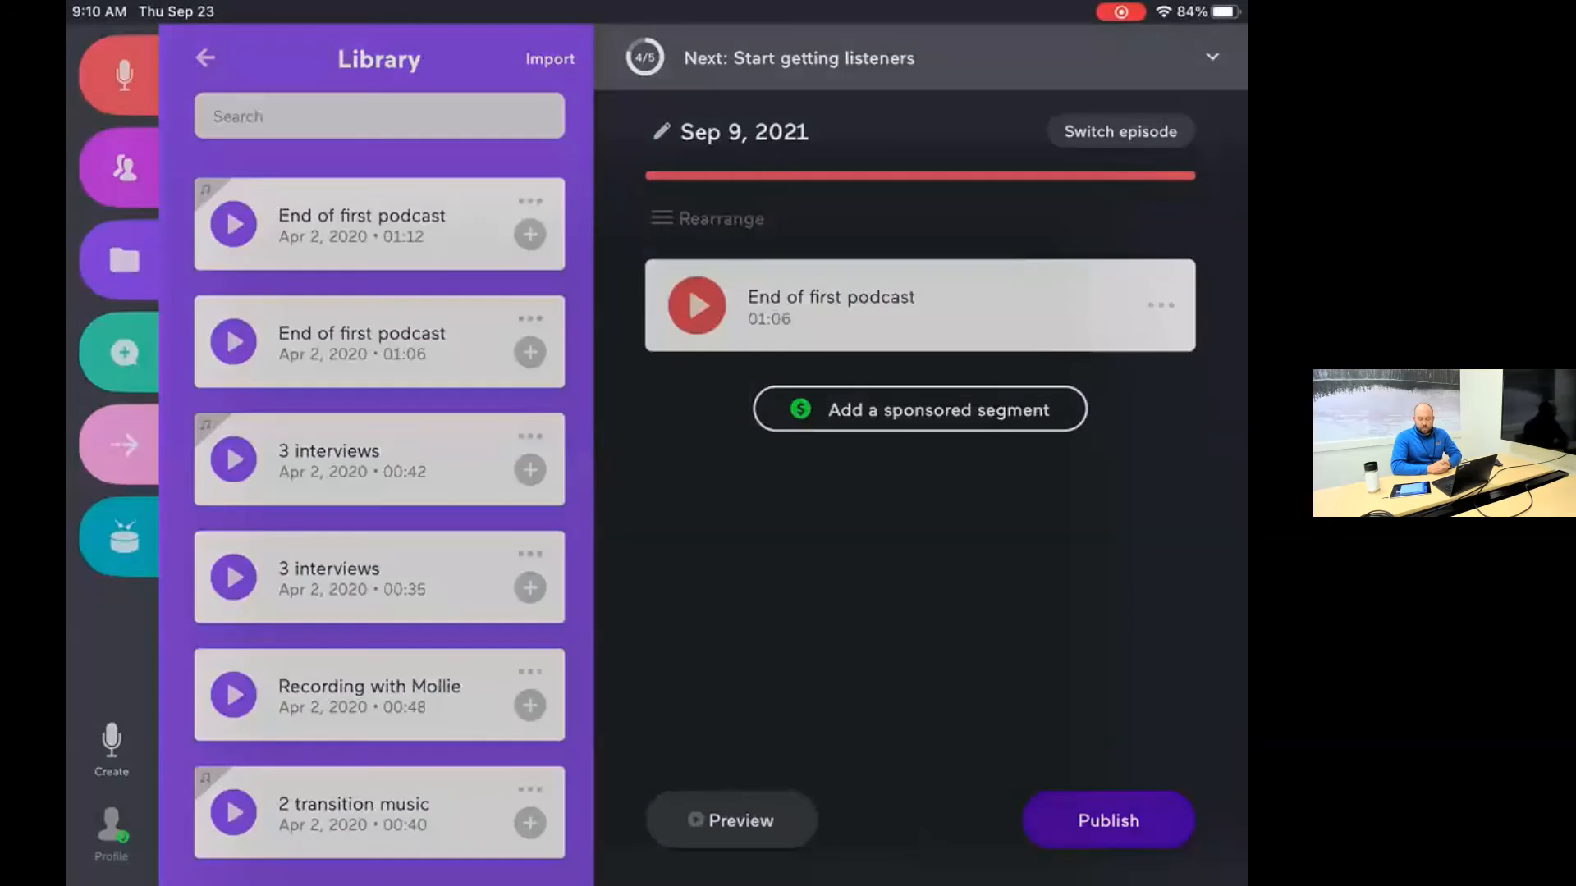
{"action": "left_click", "coordinate": [550, 58]}
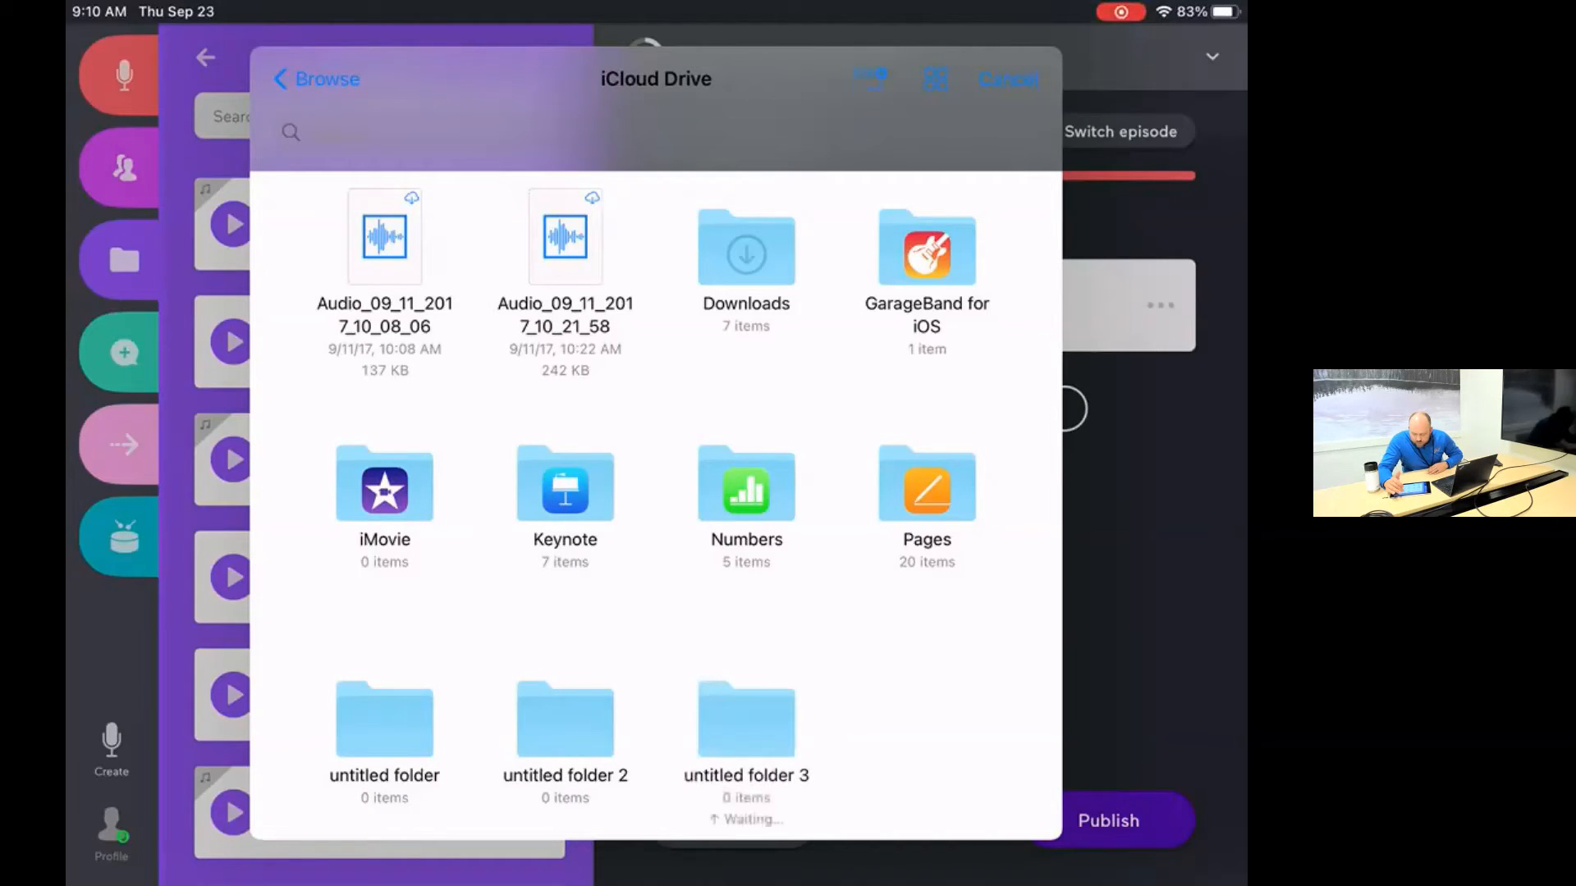
{"action": "scroll", "scroll_direction": "down", "scroll_amount": 3}
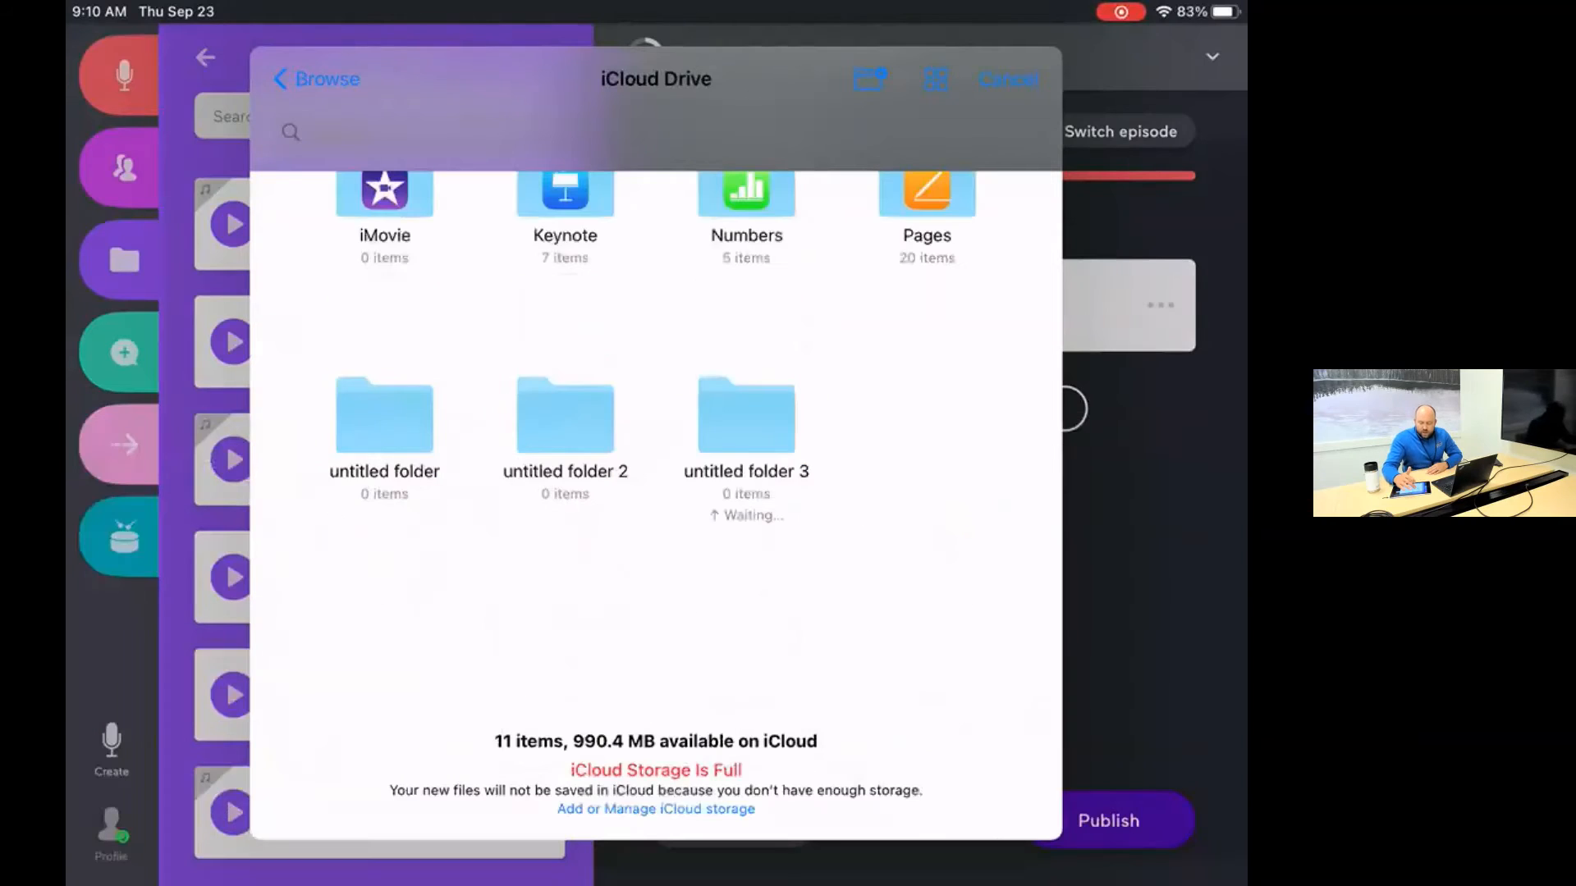
{"action": "left_click", "coordinate": [314, 79]}
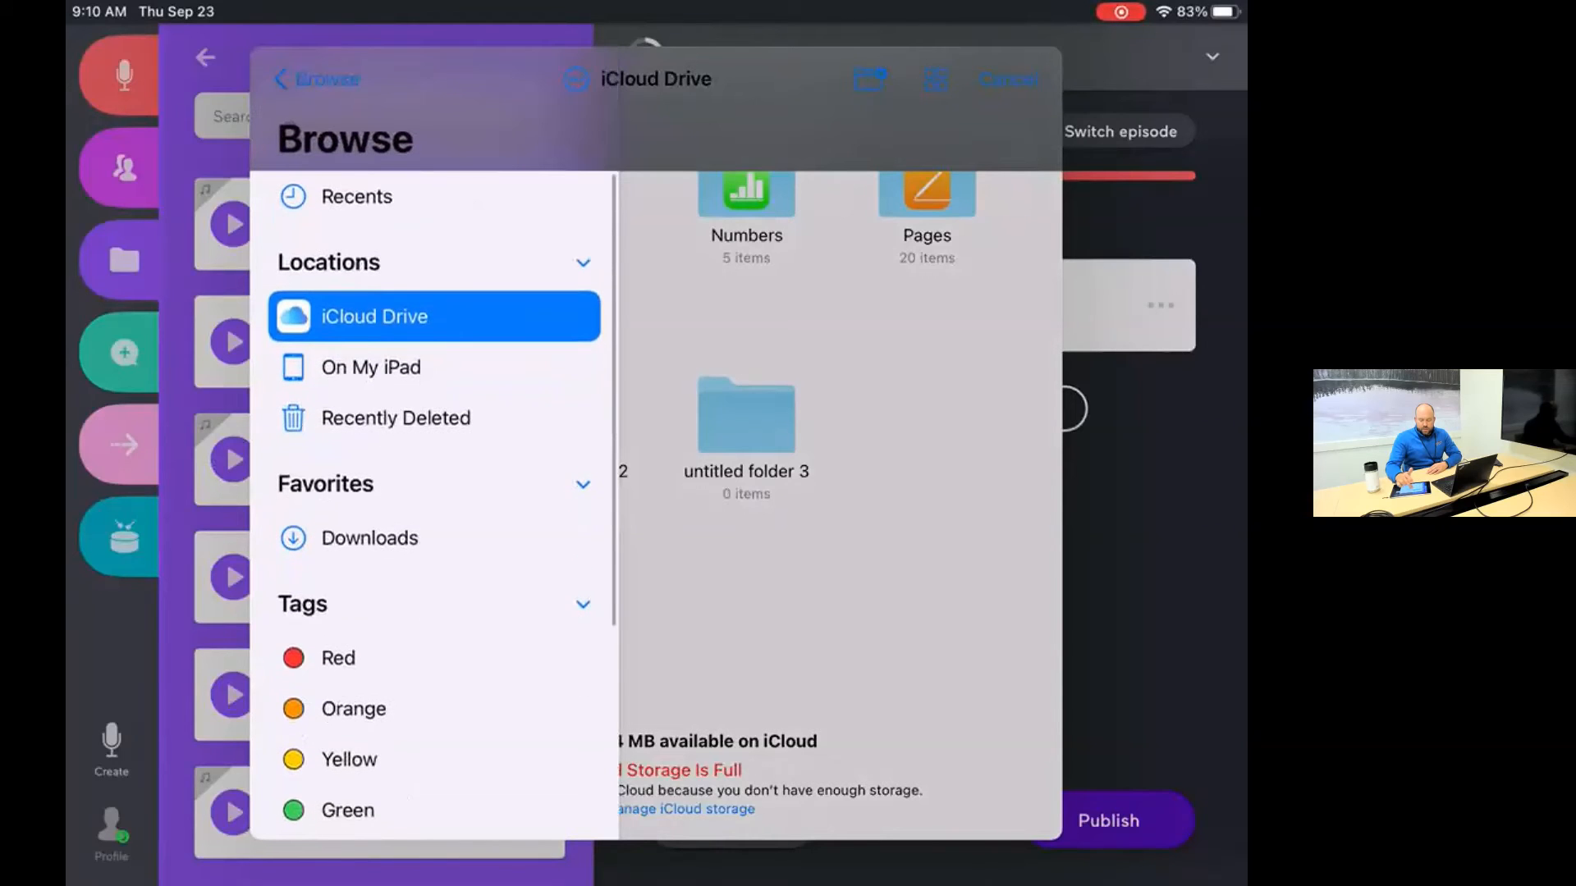
{"action": "left_click", "coordinate": [370, 367]}
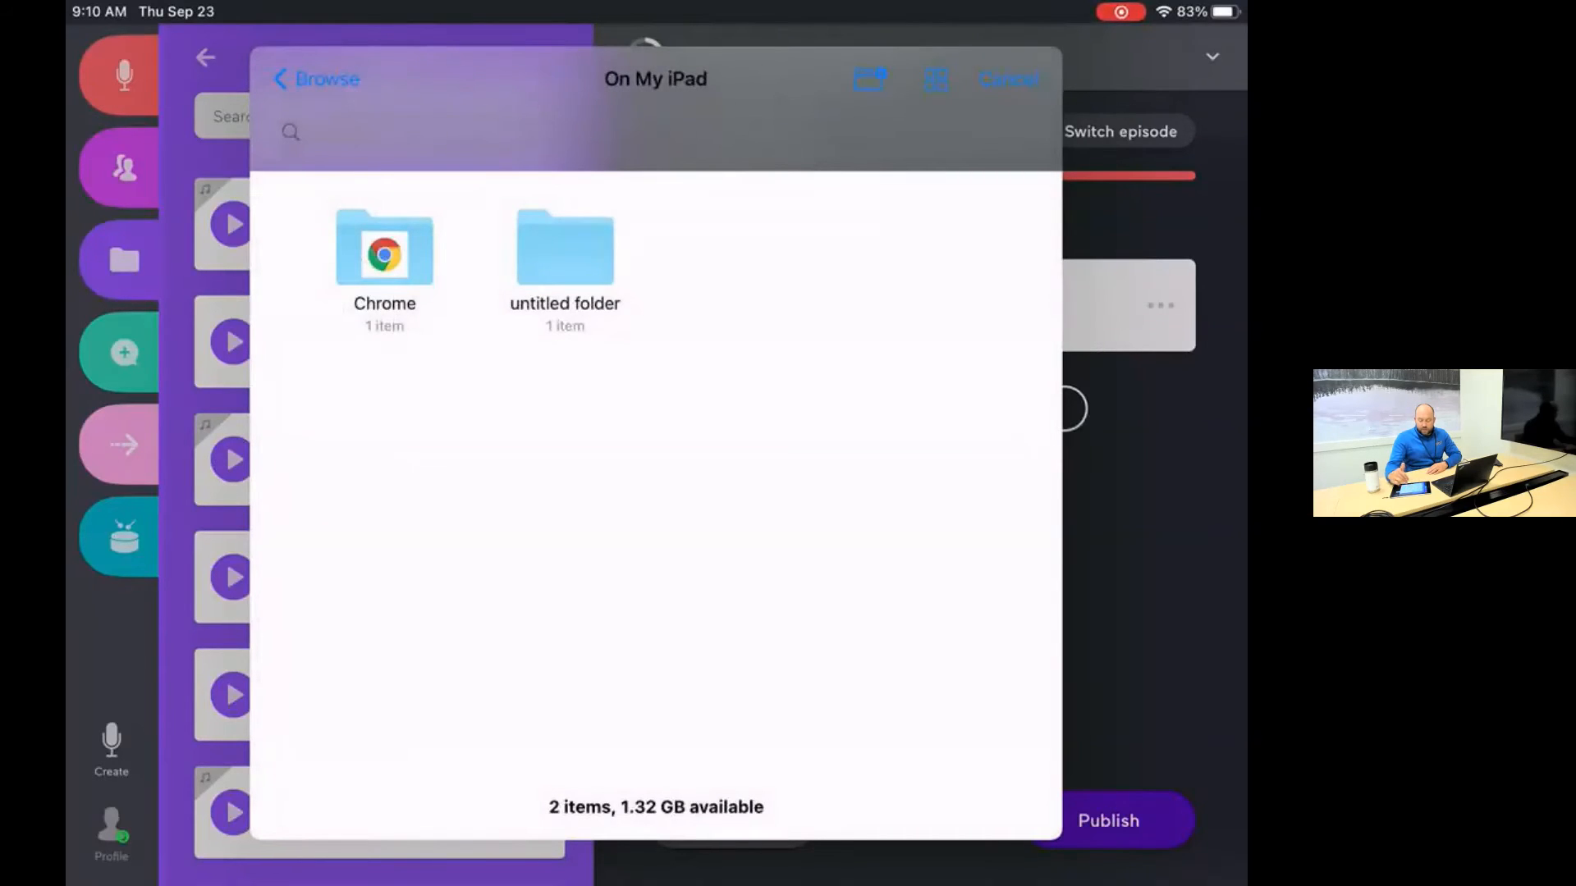
{"action": "left_click", "coordinate": [314, 79]}
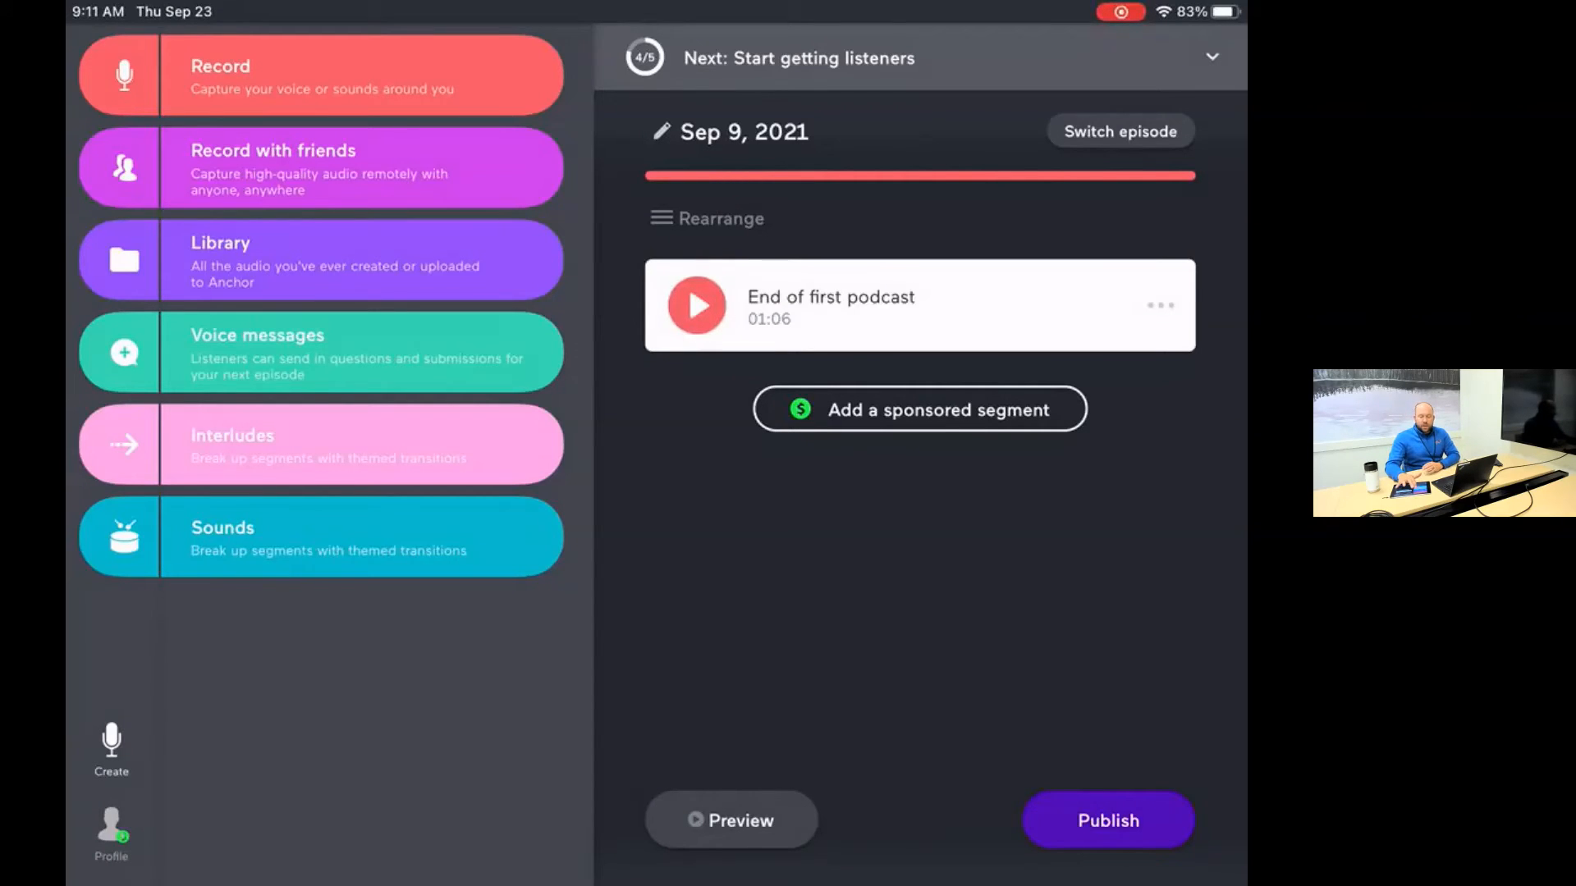
Preview the Interludes transitions and the Sounds effects list, closing each without adding anything
{"action": "left_click", "coordinate": [320, 259]}
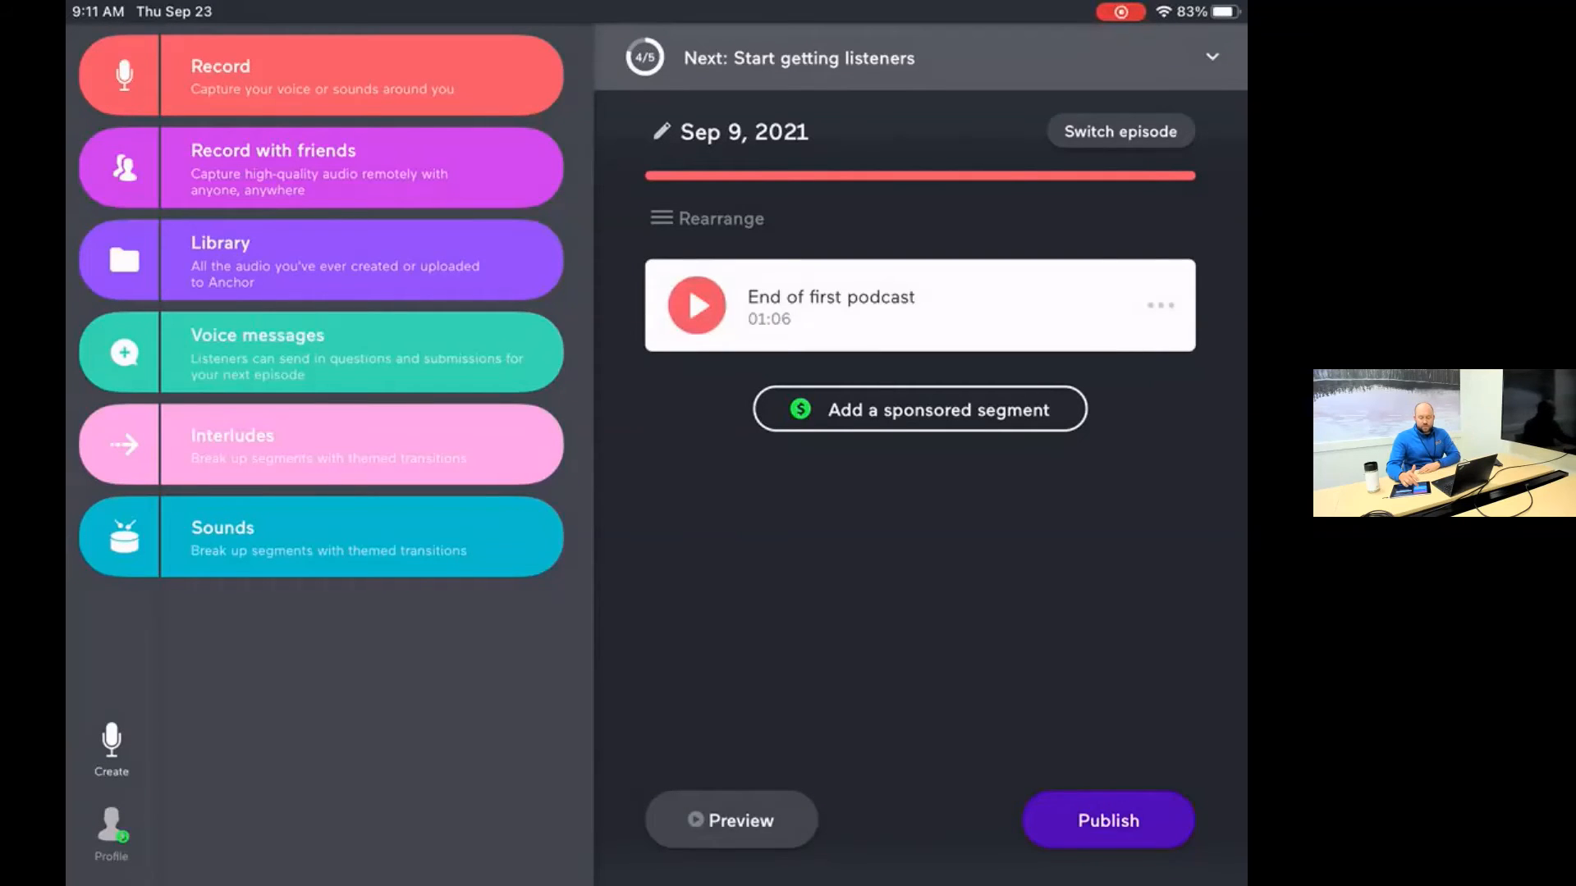
{"action": "left_click", "coordinate": [319, 444]}
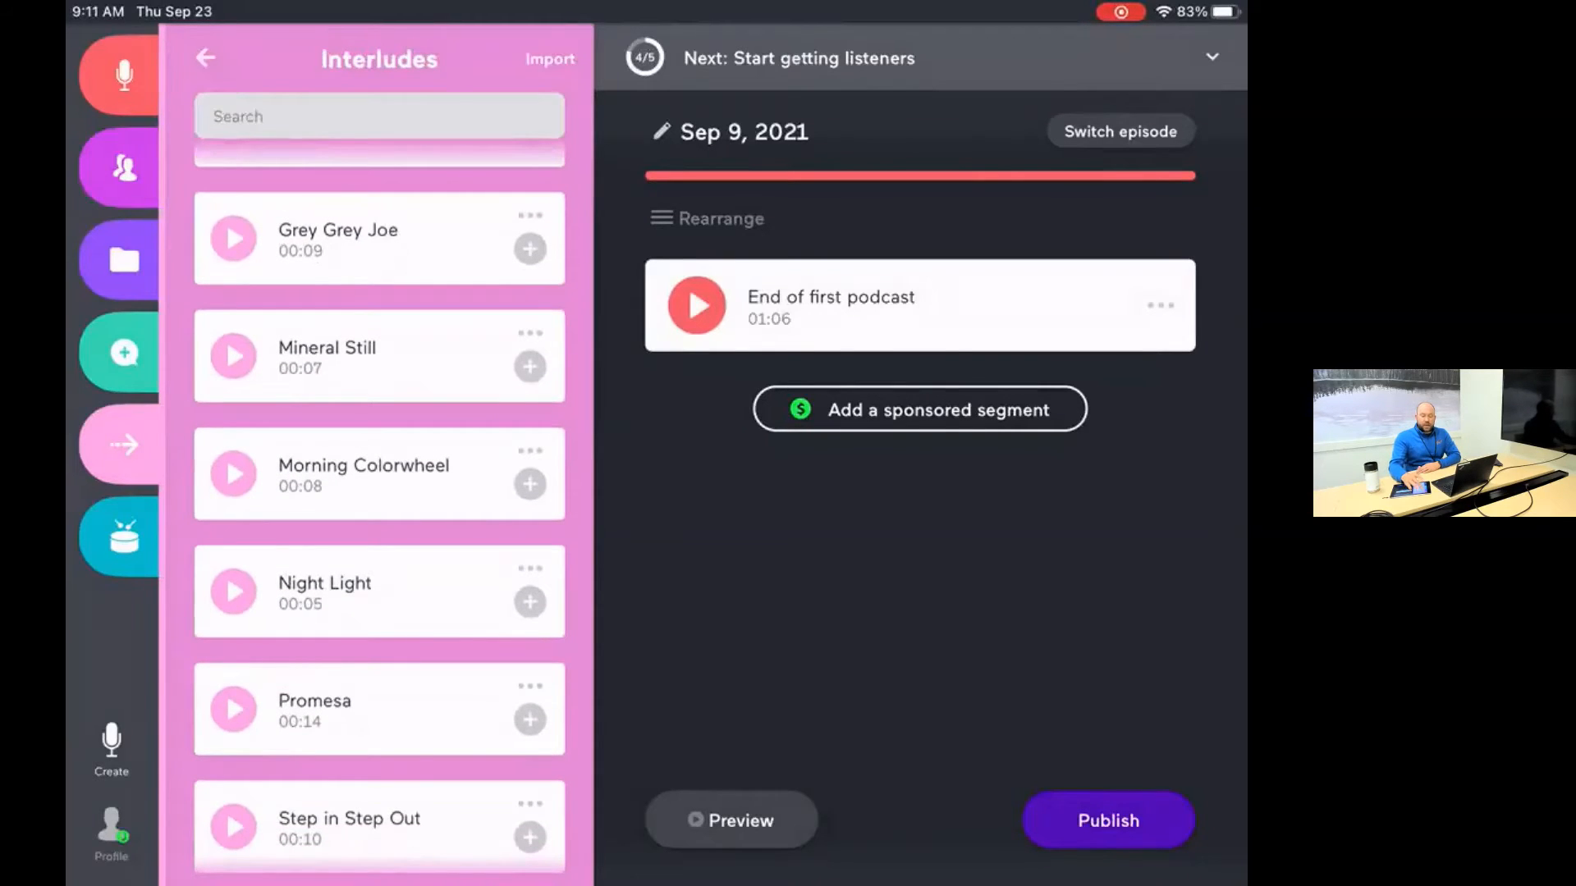
{"action": "left_click", "coordinate": [205, 59]}
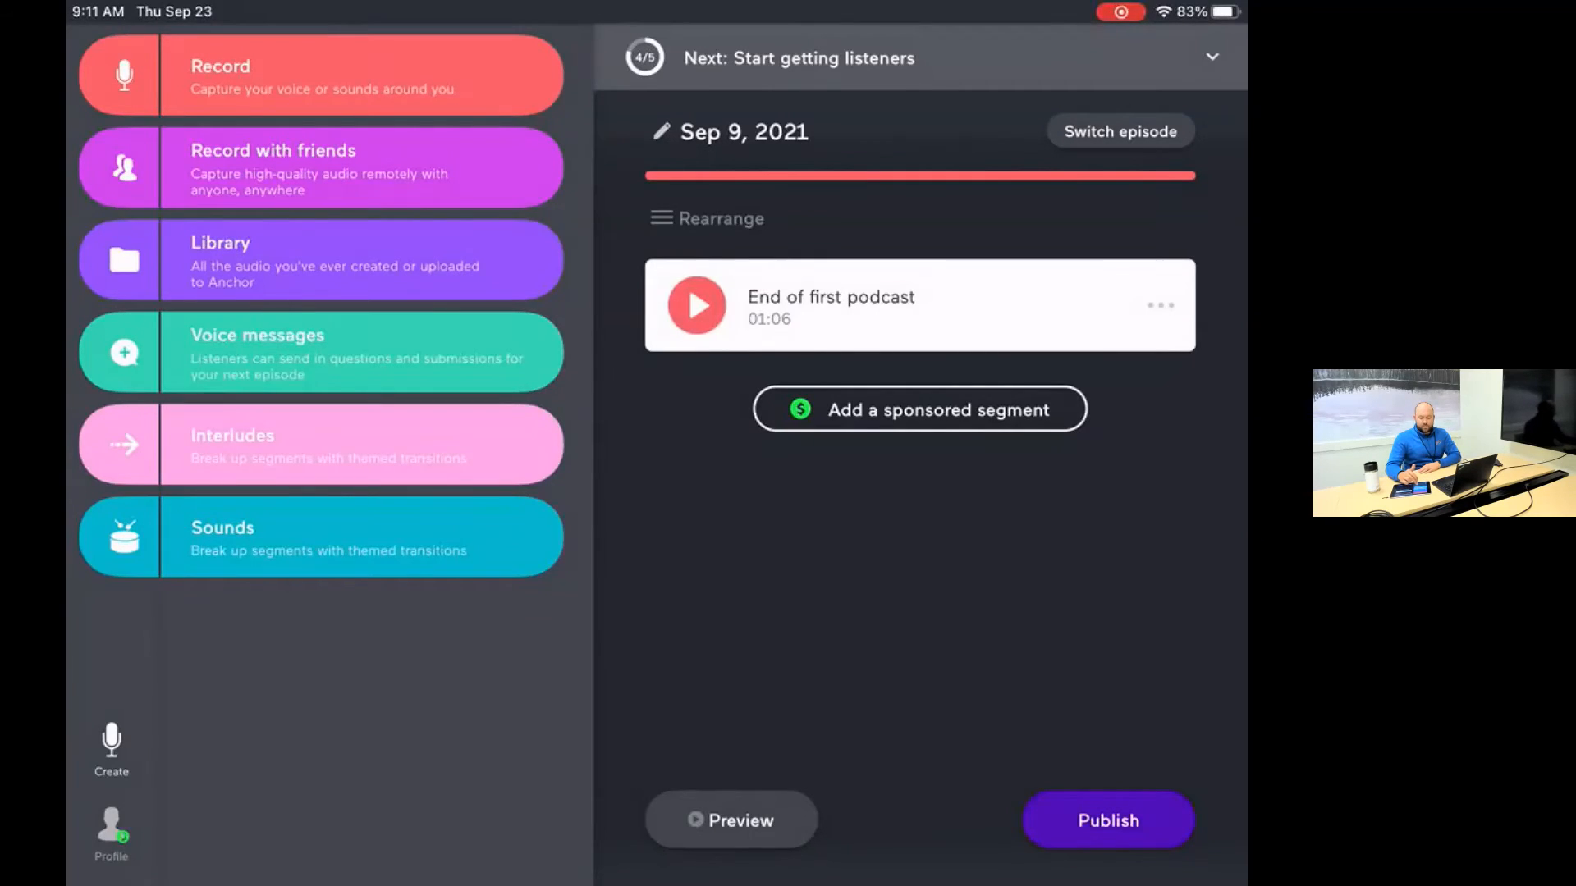
{"action": "left_click", "coordinate": [320, 538]}
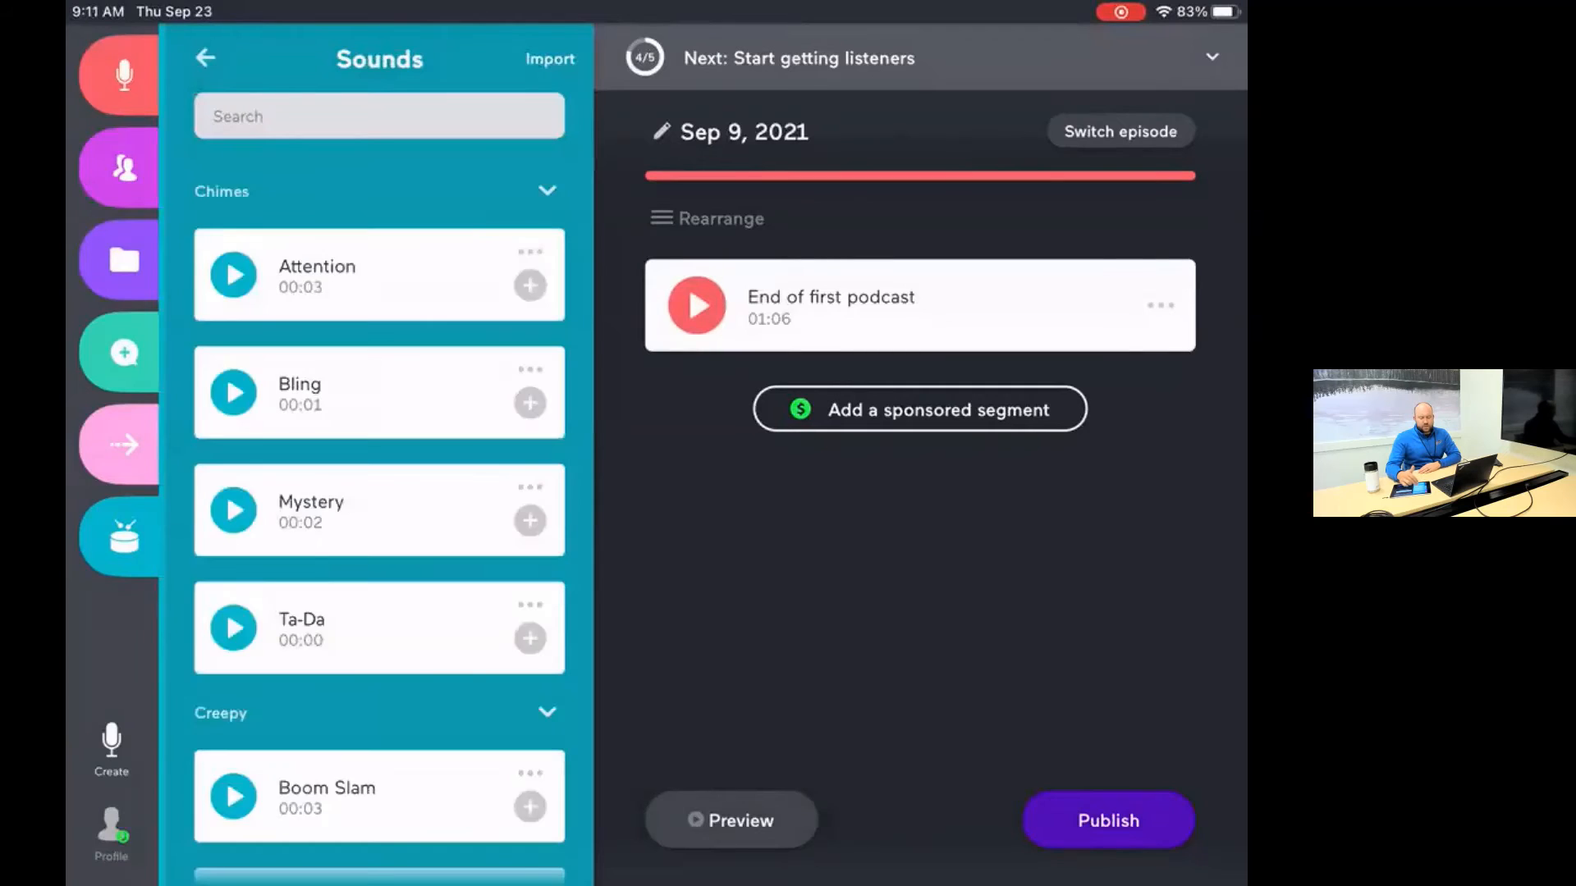
{"action": "left_click", "coordinate": [205, 58]}
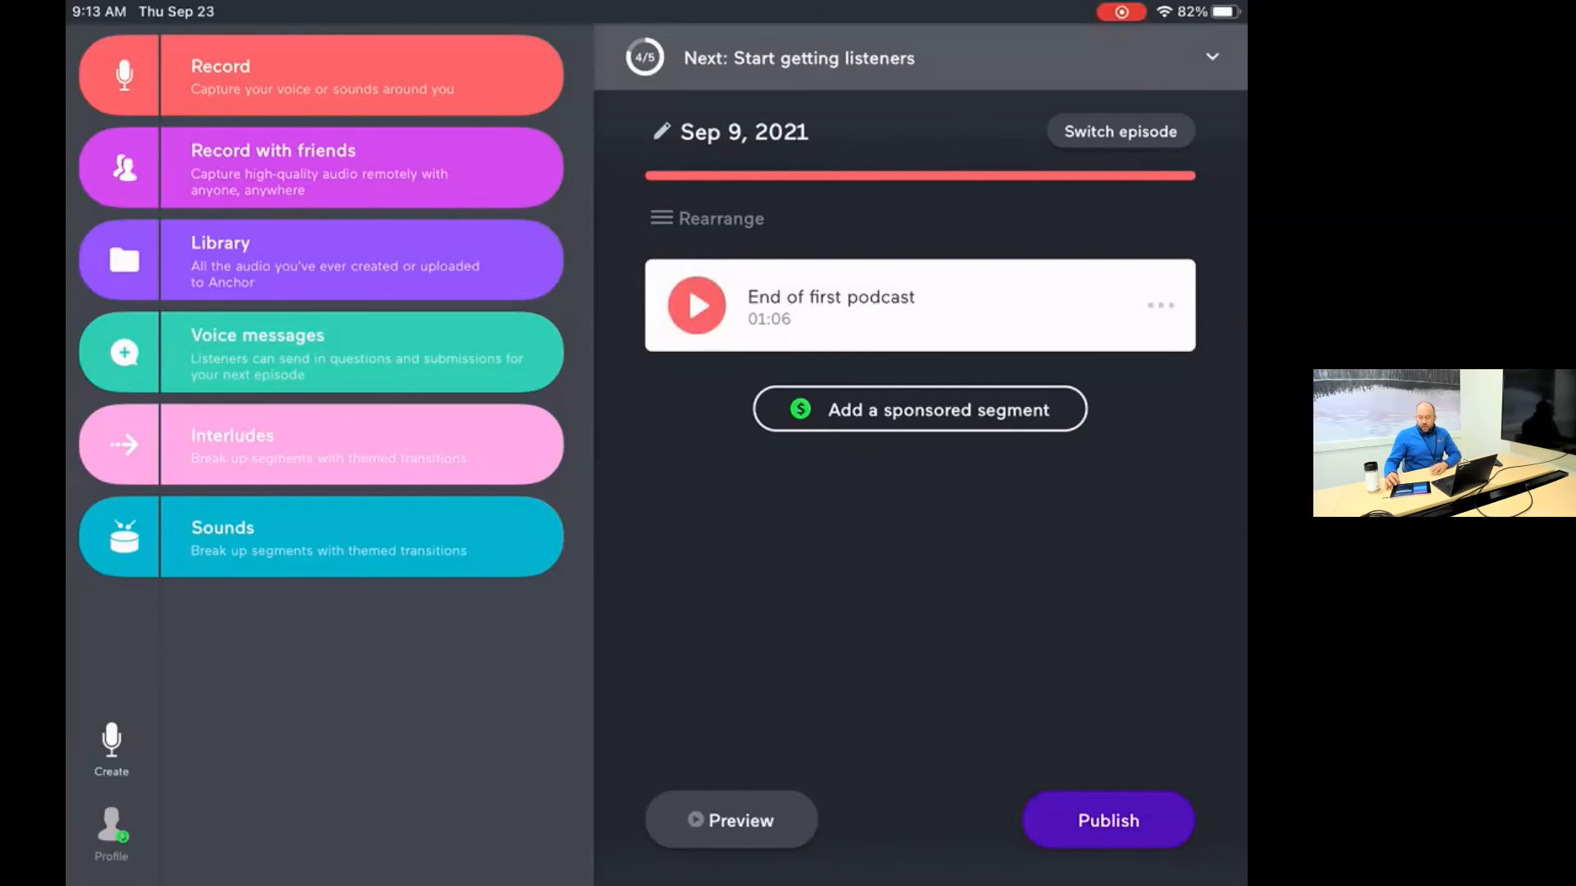
{"action": "left_click", "coordinate": [1107, 820]}
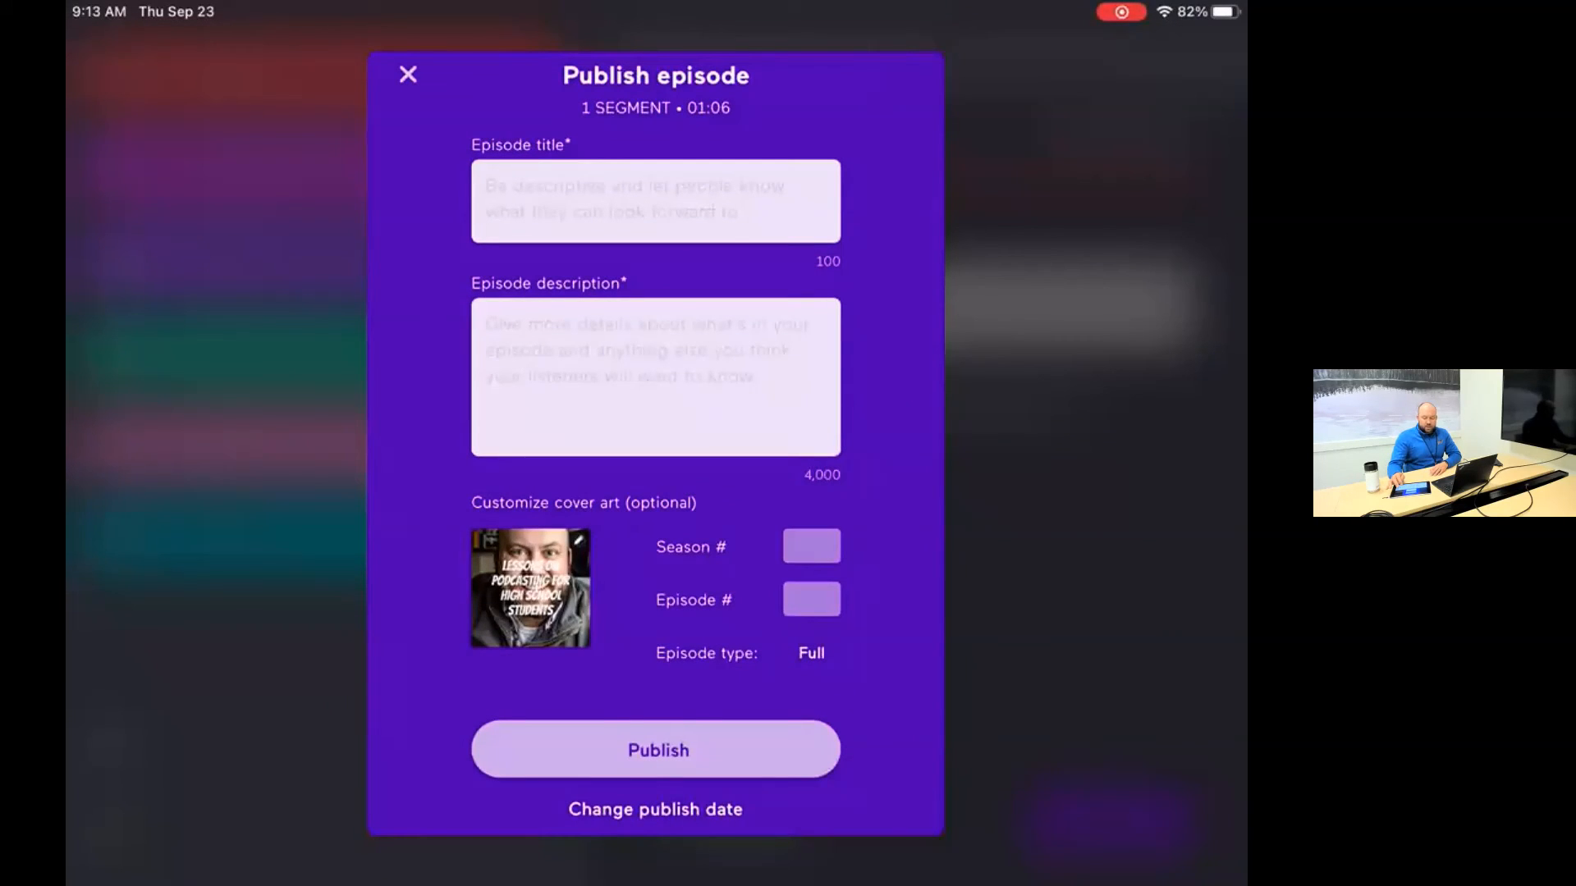
{"action": "left_click", "coordinate": [654, 201]}
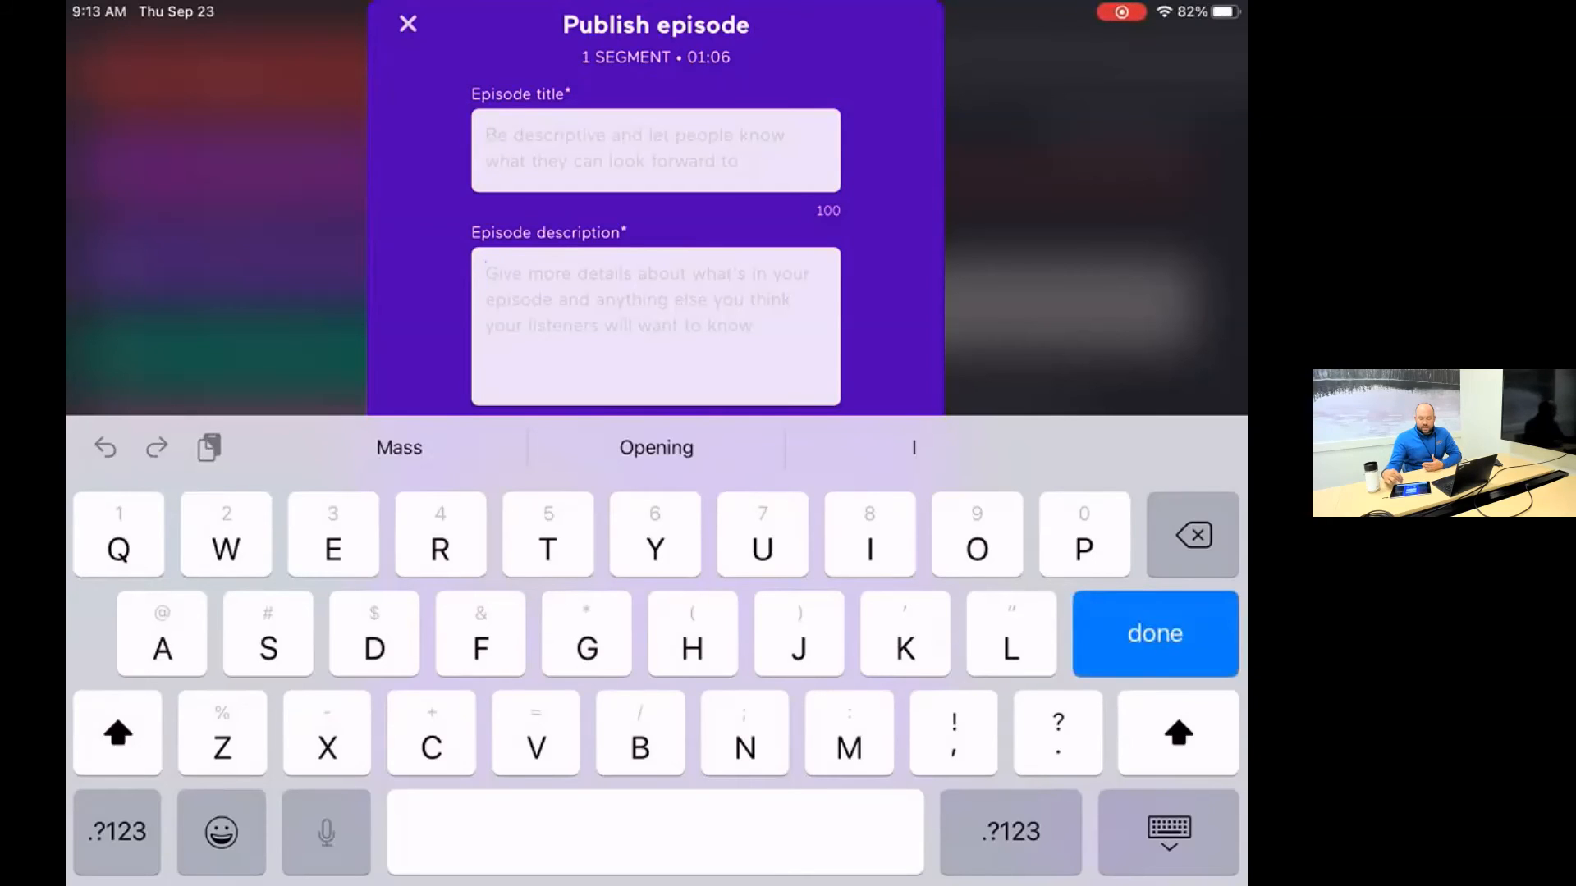
{"action": "left_click", "coordinate": [1155, 632]}
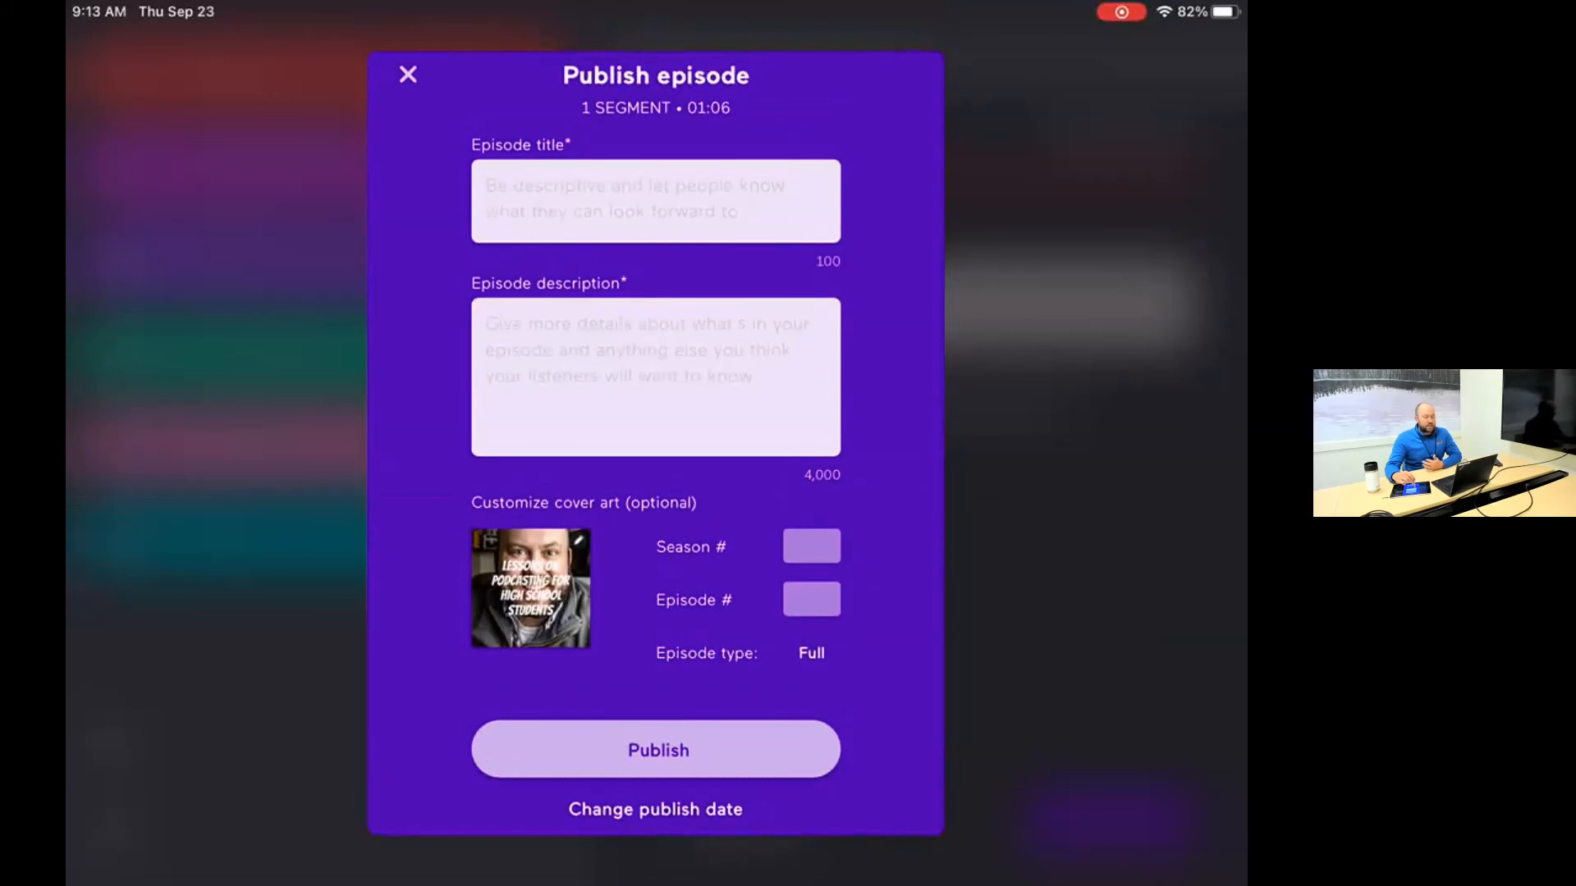
{"action": "left_click", "coordinate": [810, 546]}
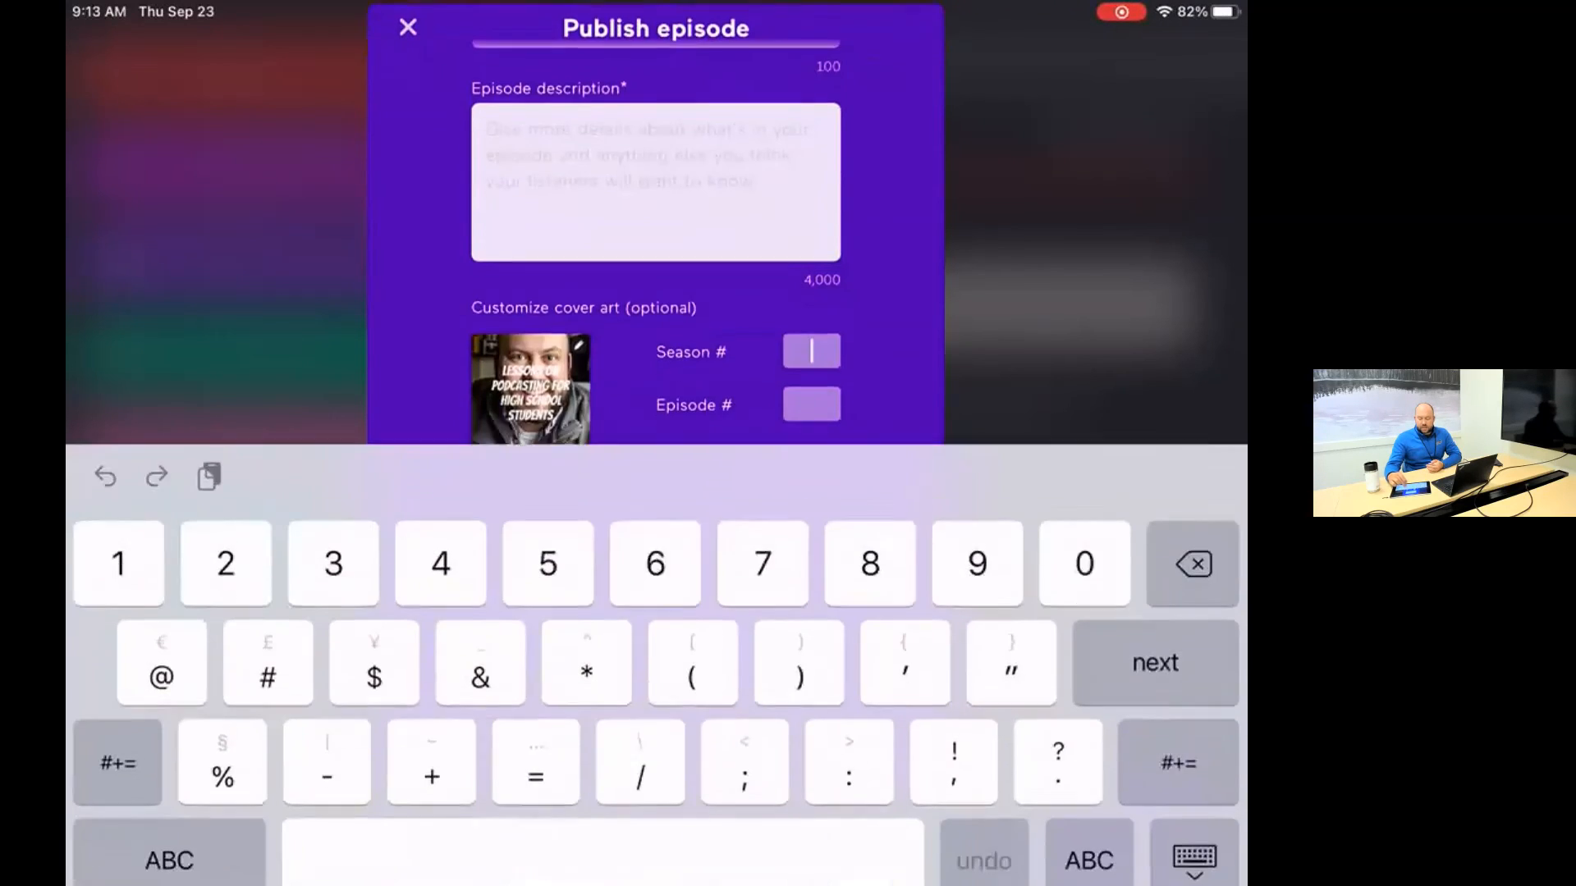
{"action": "left_click", "coordinate": [1192, 855]}
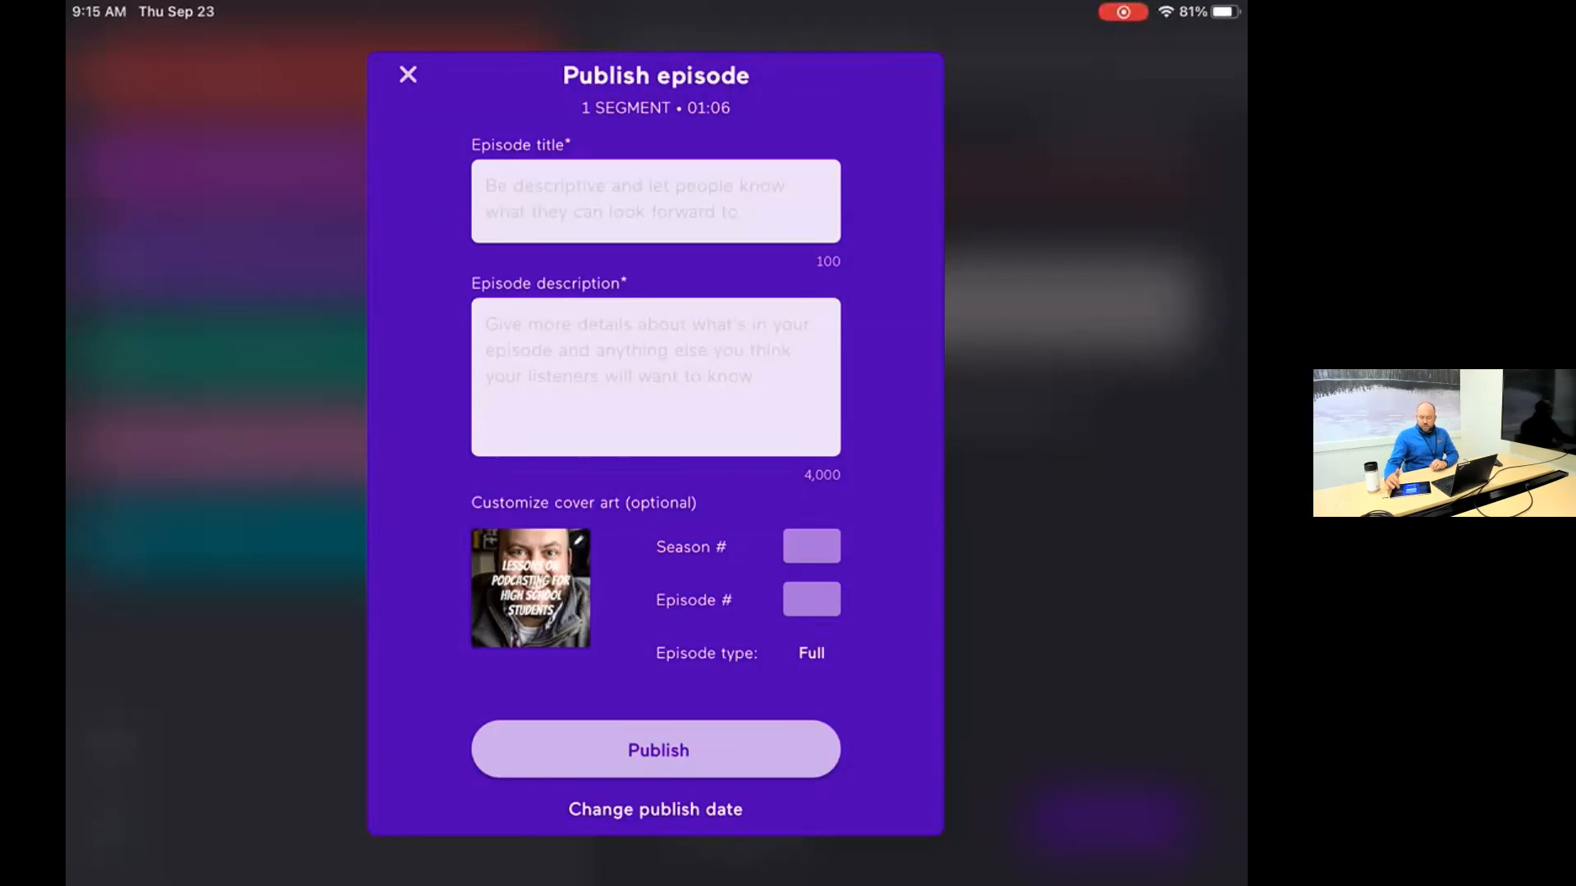
{"action": "left_click", "coordinate": [408, 74]}
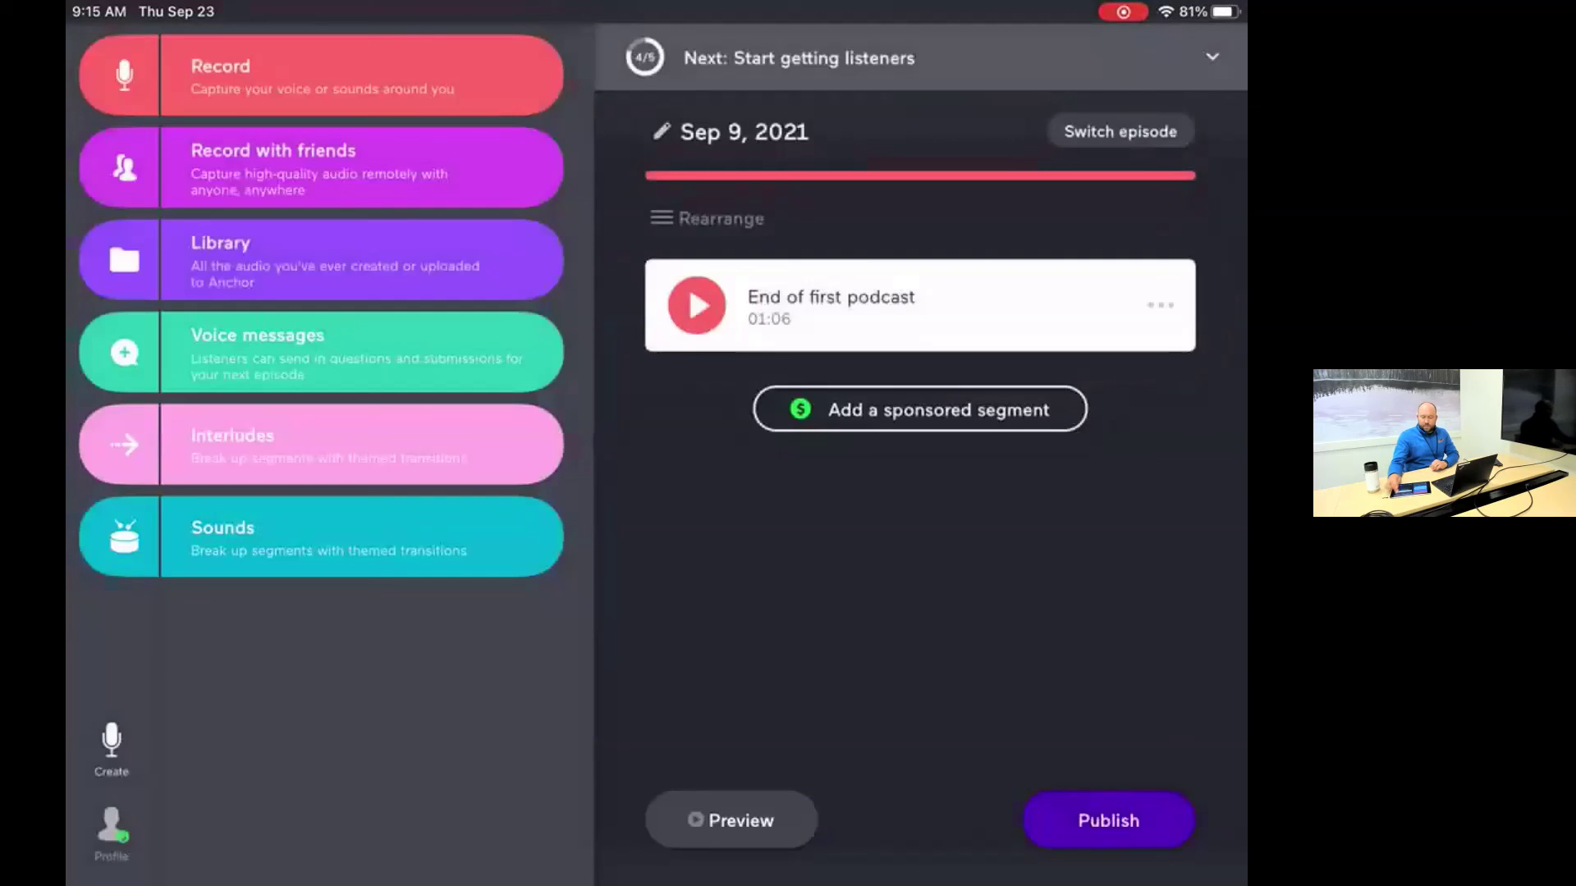